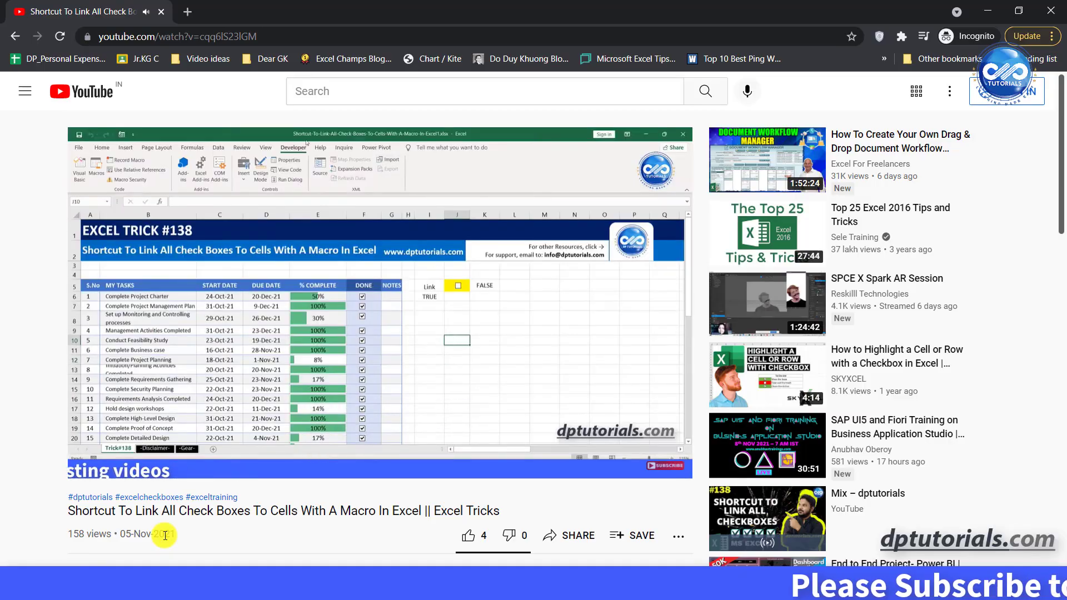
- Tick the Write mail to team checkbox to show its linked cell change from FALSE to TRUE
click(266, 147)
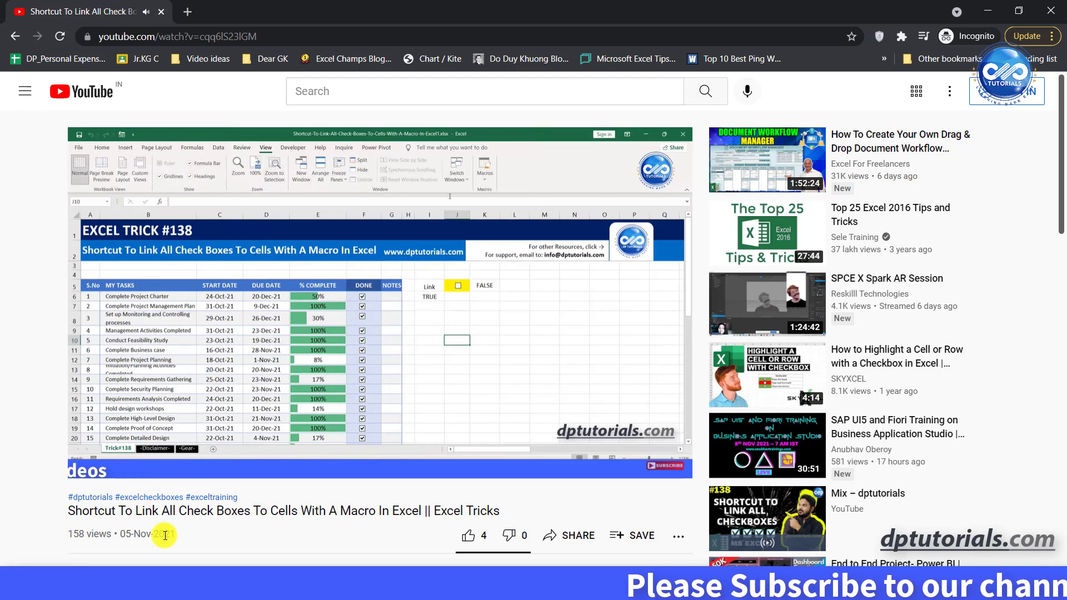
click(484, 169)
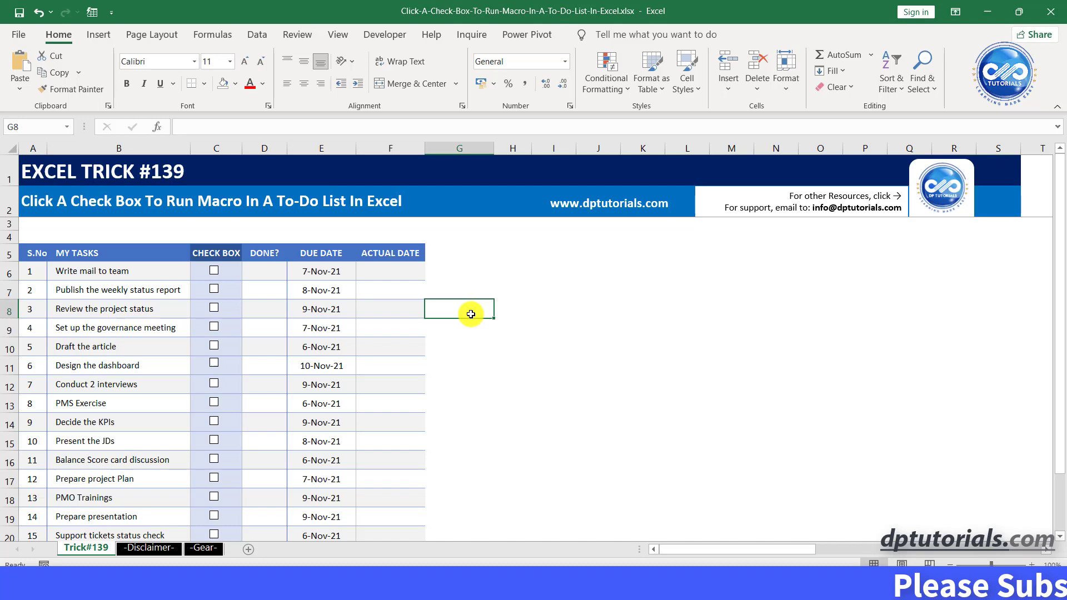
mouse_move(224, 150)
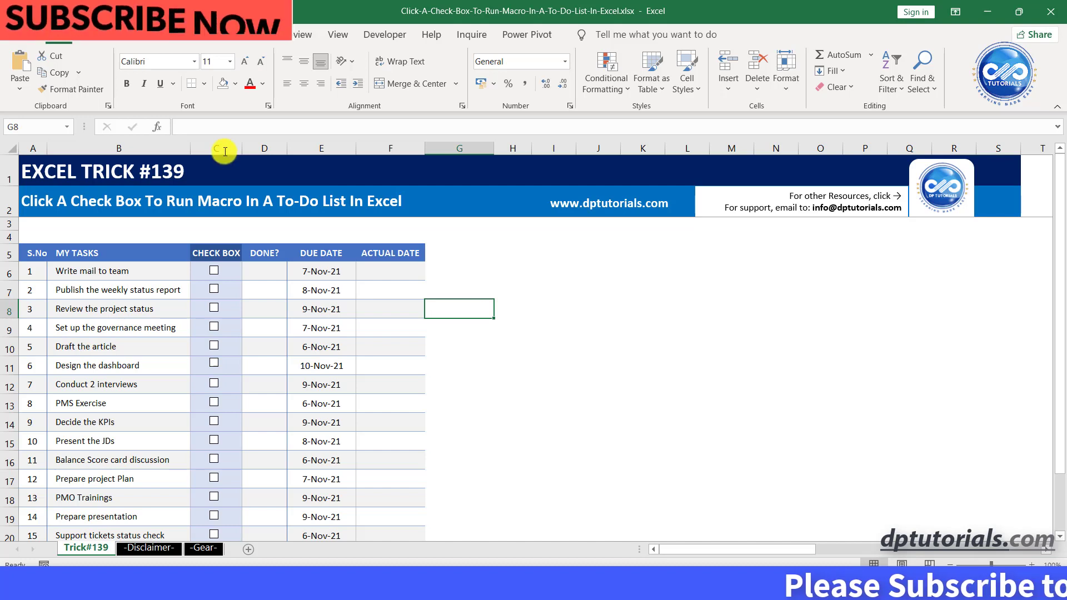
click(264, 148)
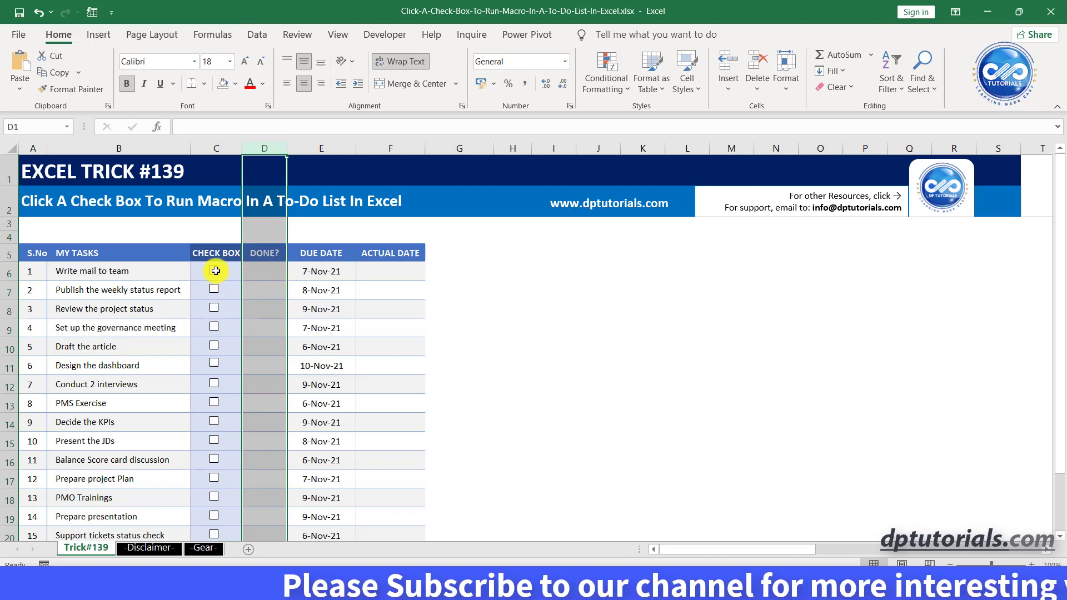
click(215, 270)
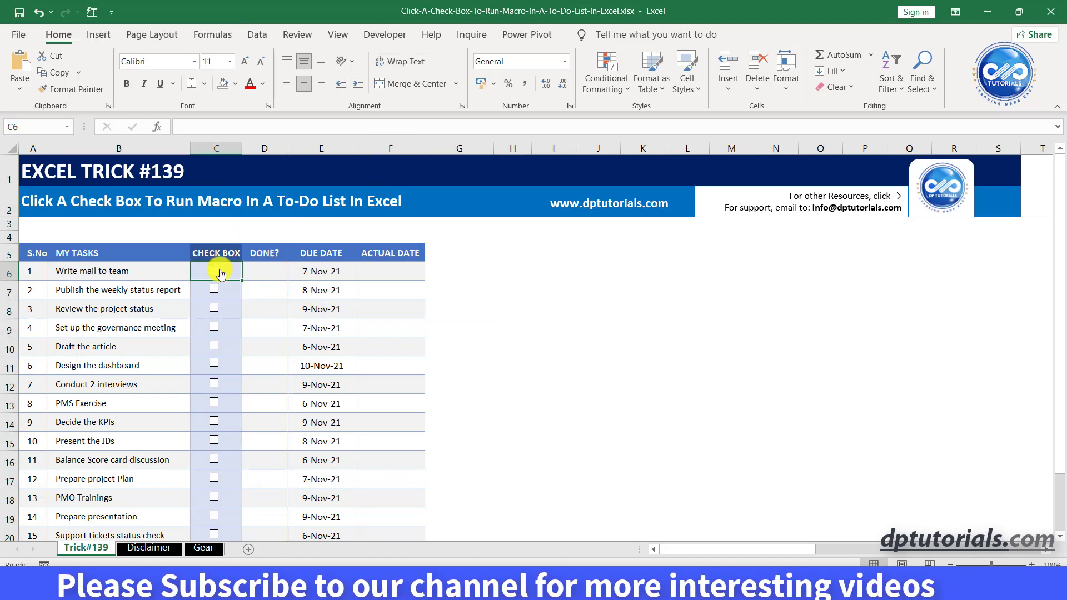
click(264, 271)
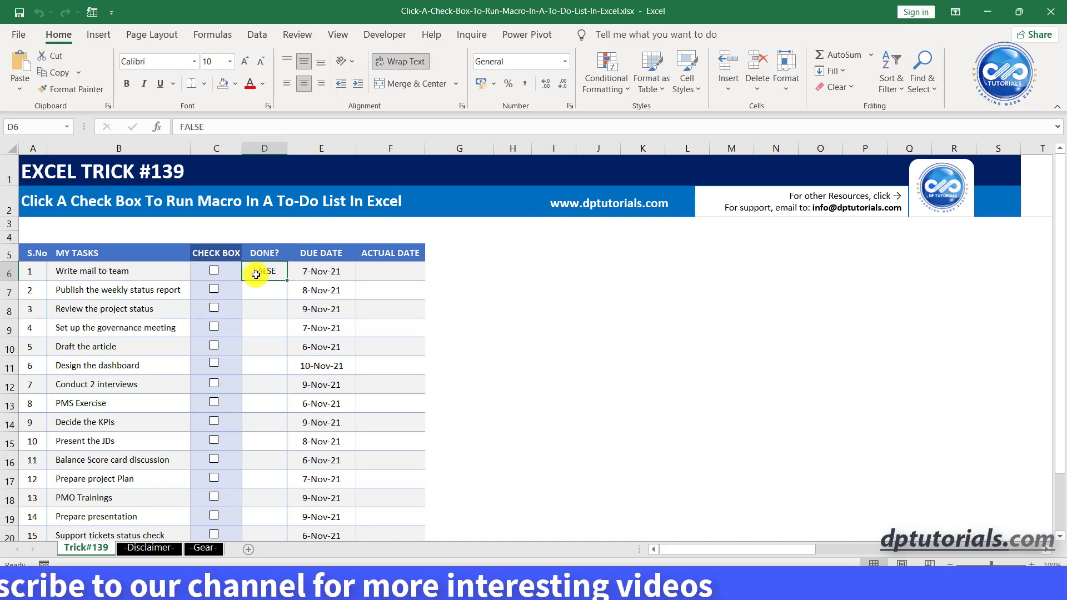
click(390, 289)
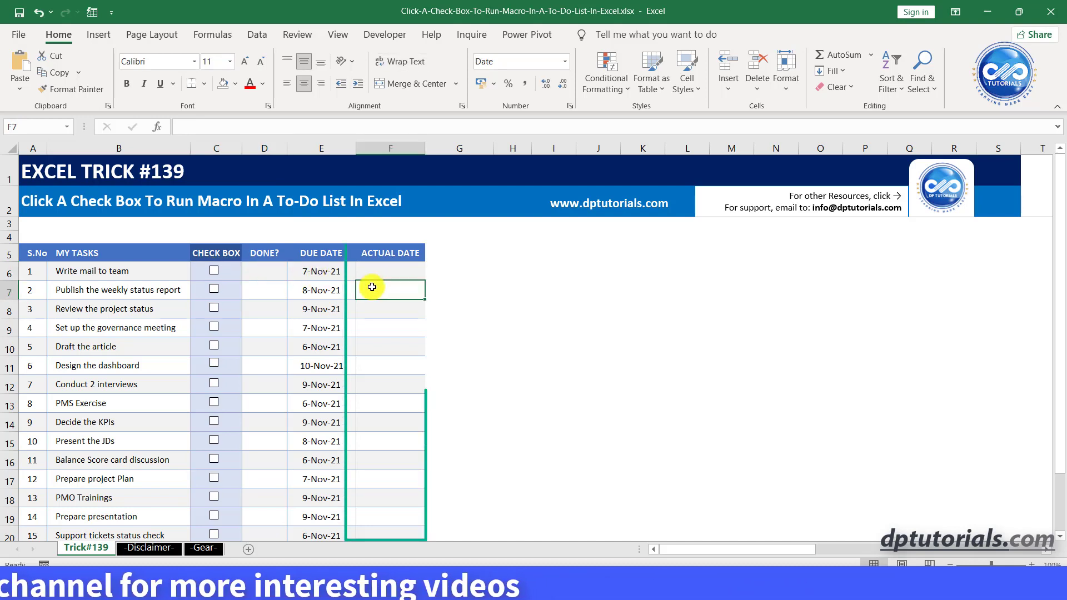
click(213, 270)
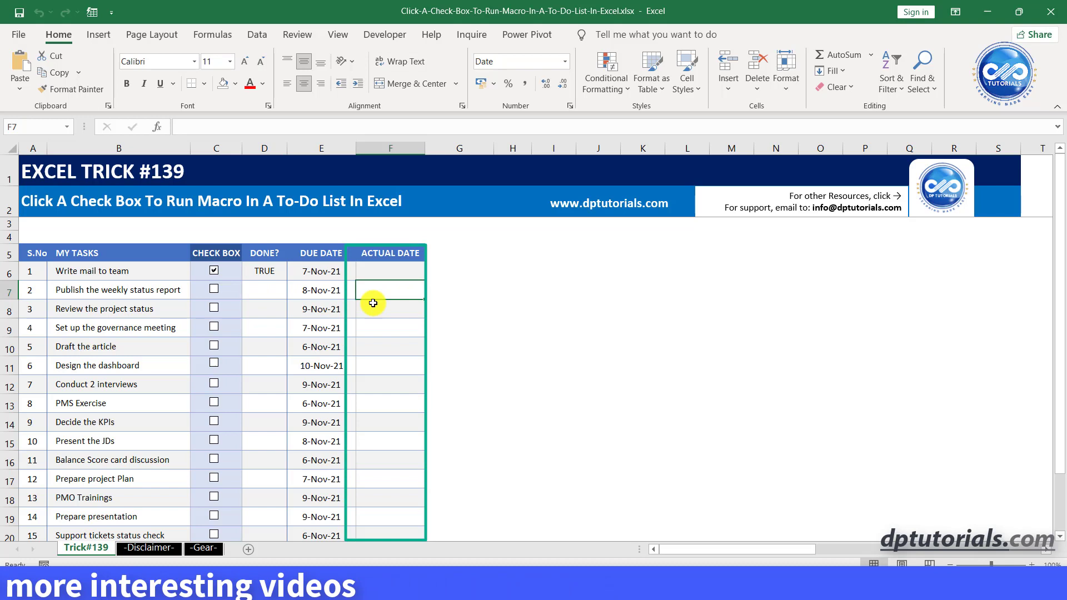
click(264, 271)
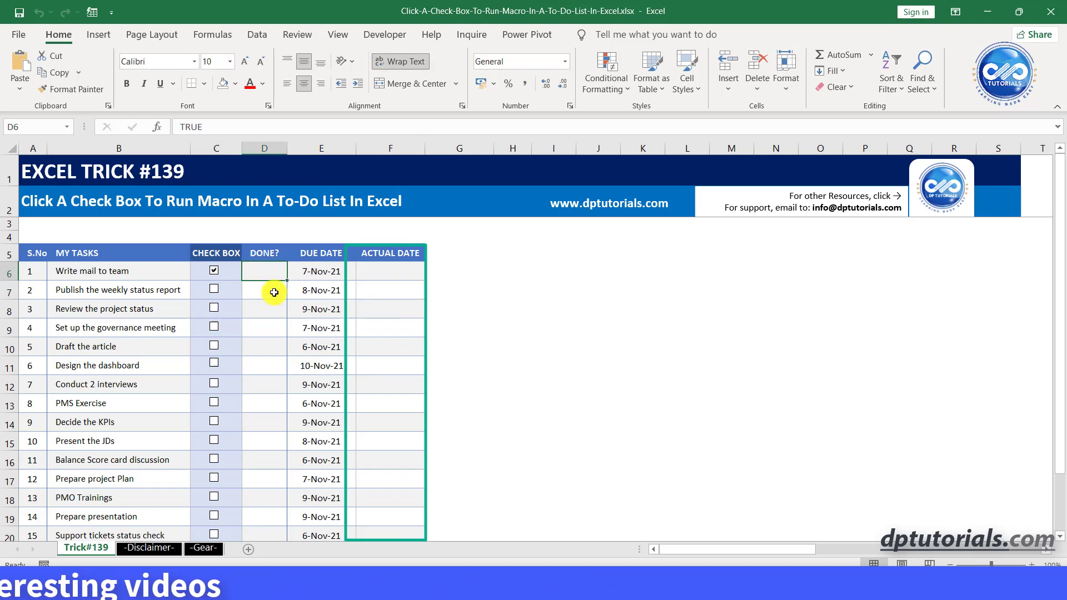
- Open View Code from the Trick#139 sheet tab and insert a new module
right_click(85, 548)
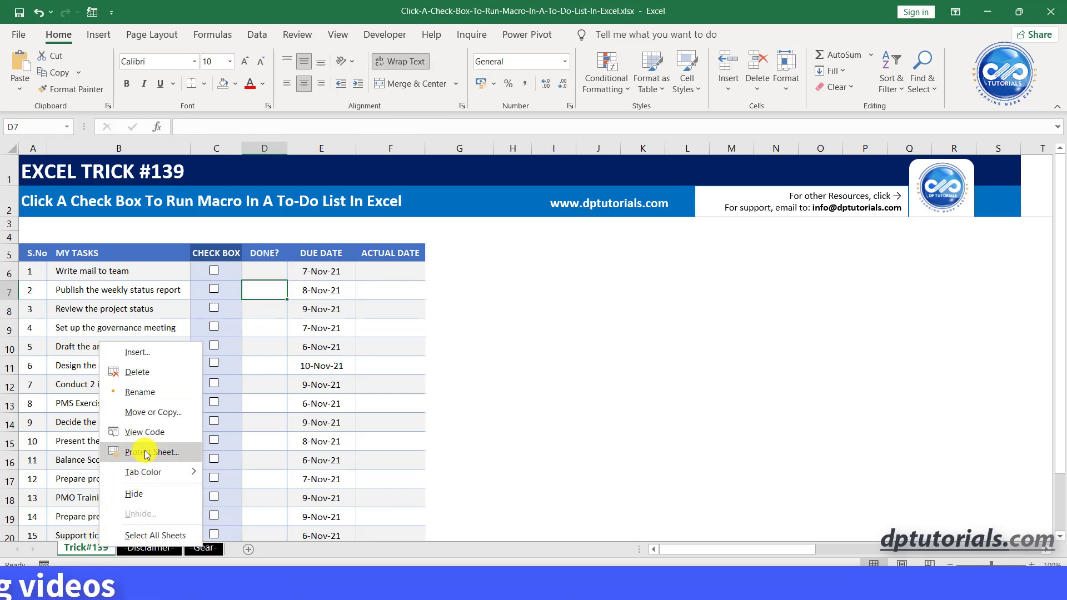
click(145, 432)
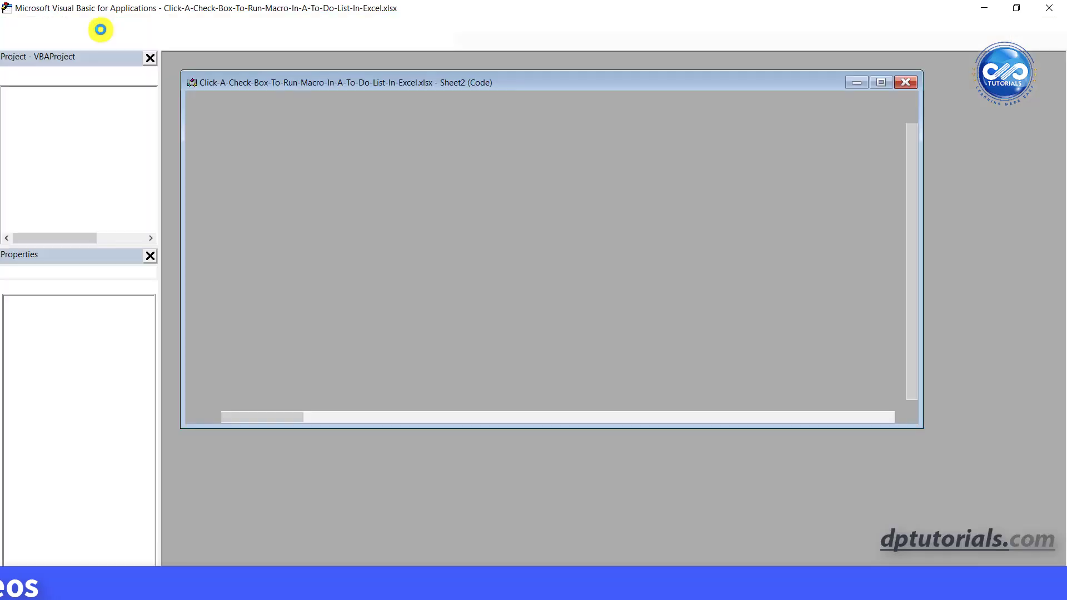
click(93, 24)
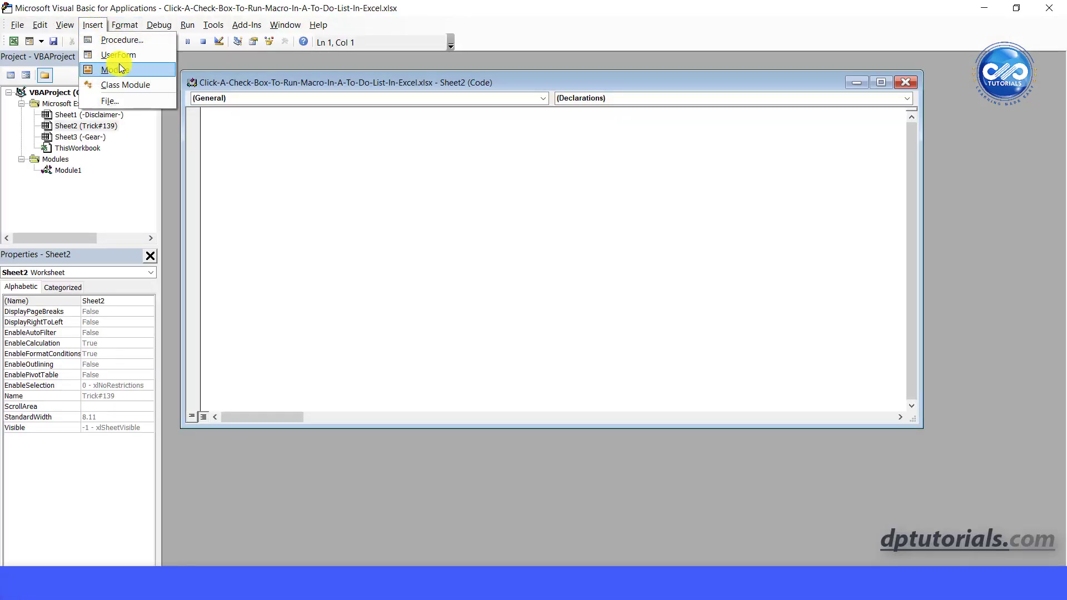
click(115, 69)
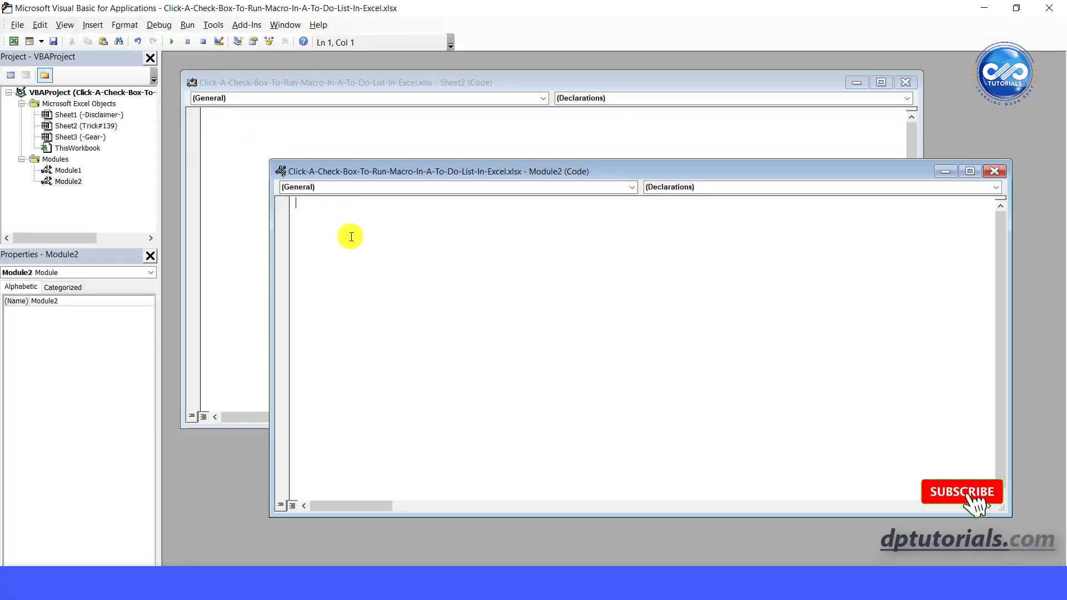
- Type Sub CheckBoxDate() with Dim rngD As Range and the ColD = 3 setup lines
text(Sub)
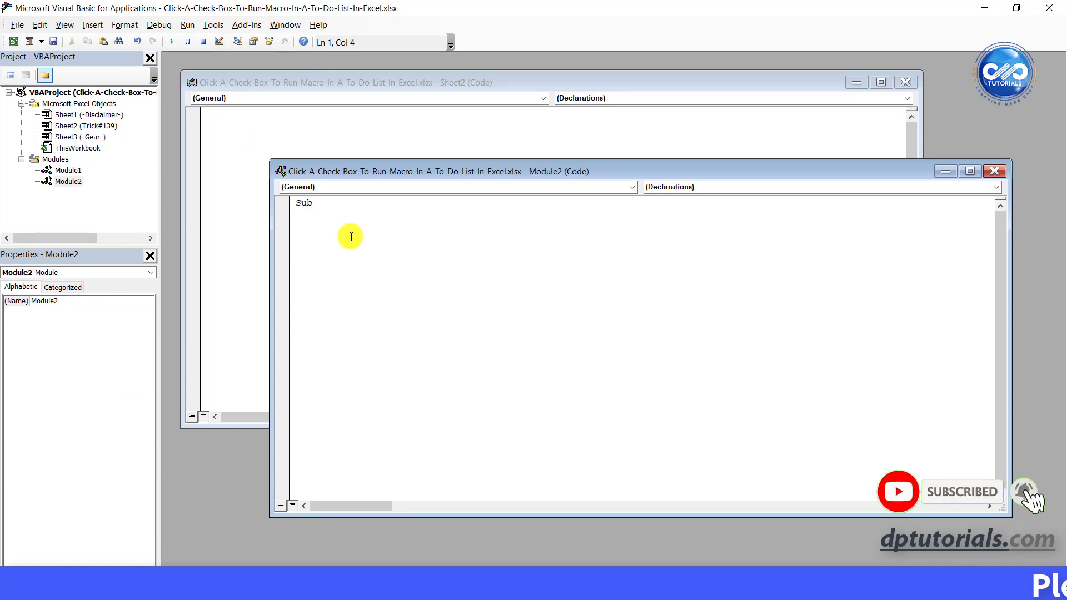
text(Check)
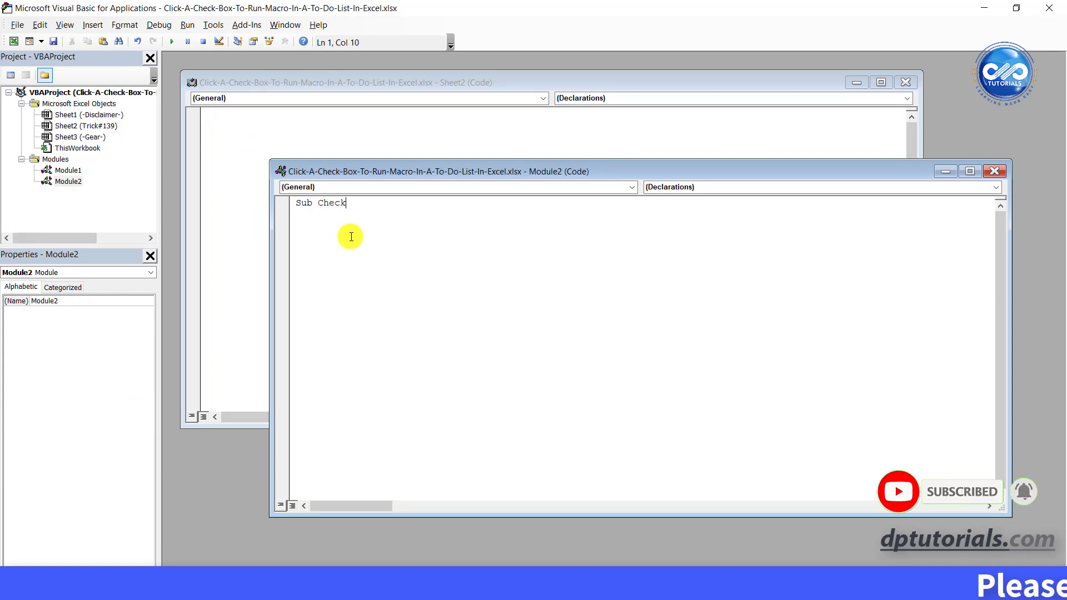
text(BoxDate()
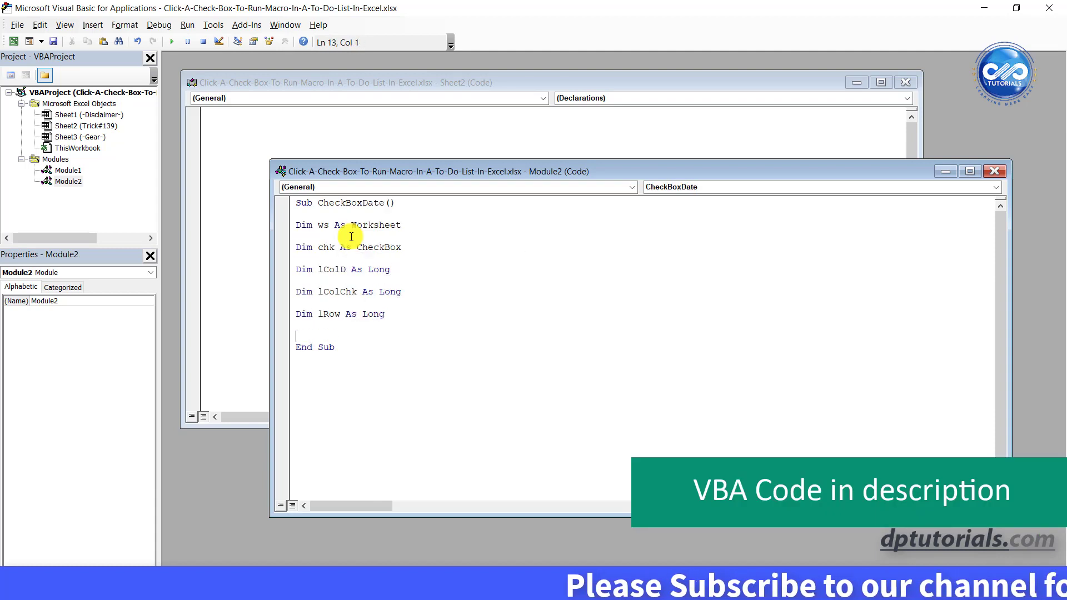
text(Dim rngD As Range)
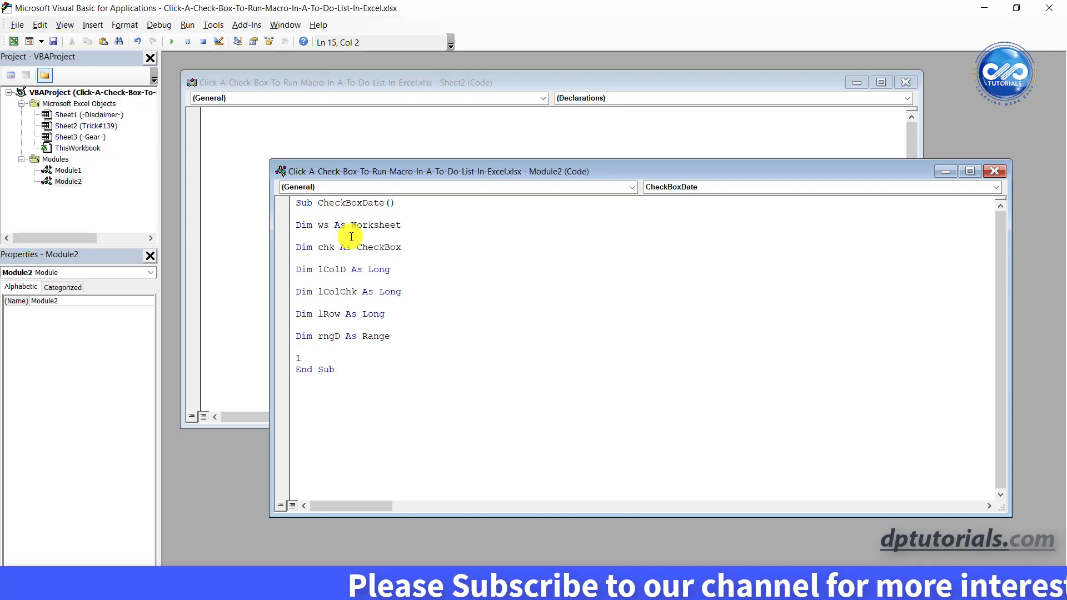
text(ColD)
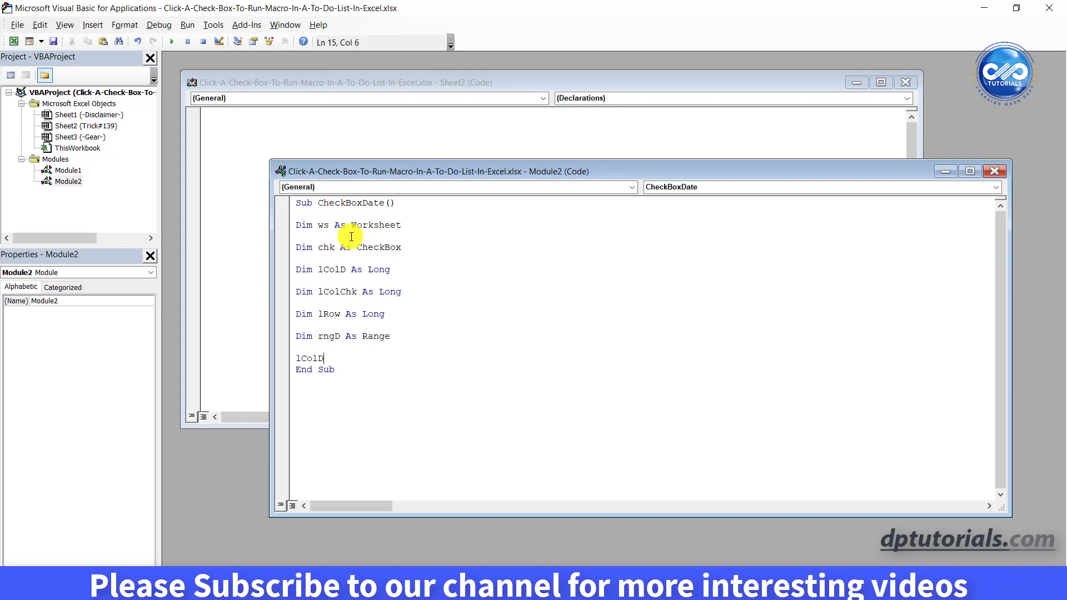
text(= 3)
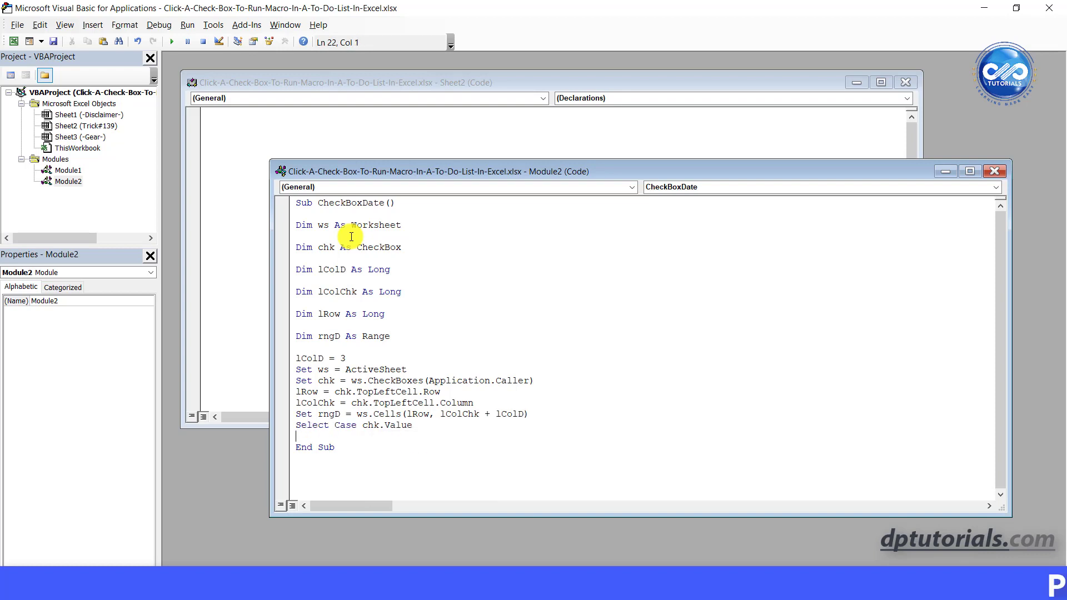
- Add Case 1 that sets rngD.Value = Date
text(Case)
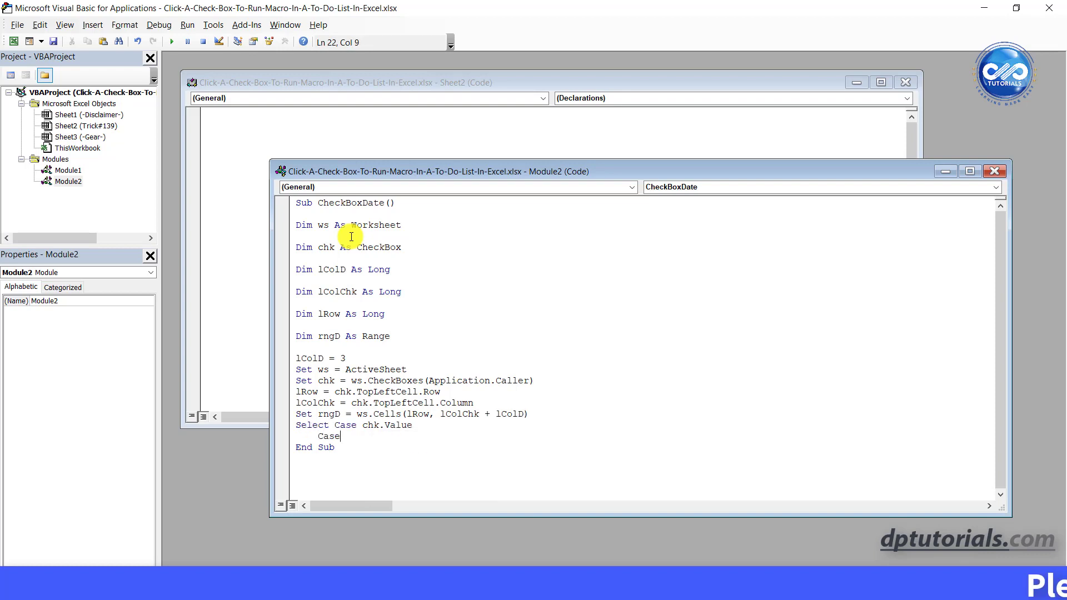
text(1)
text(r)
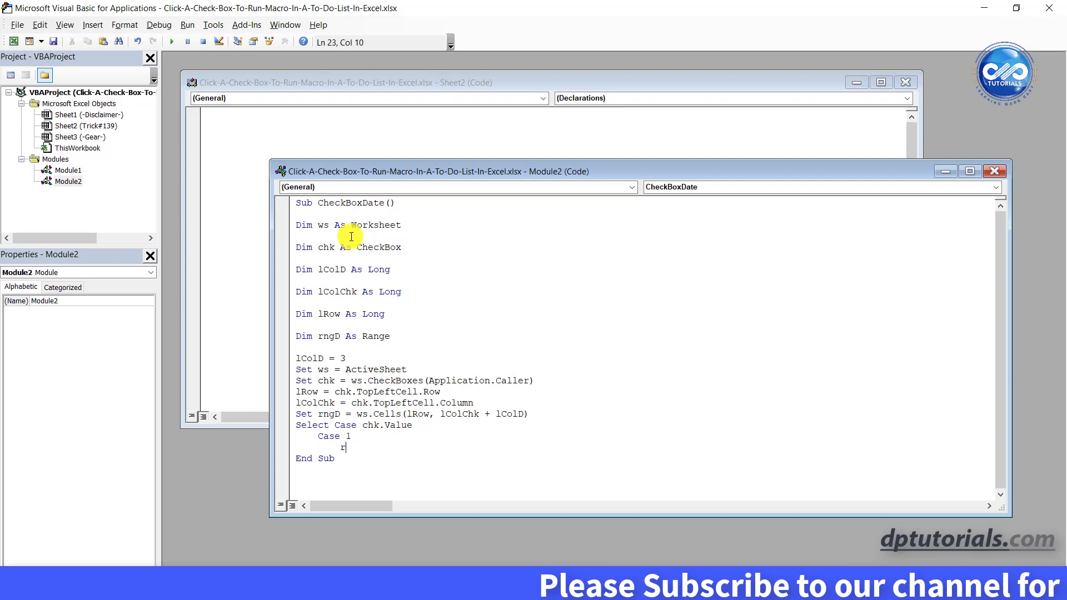
text(ngD.Value)
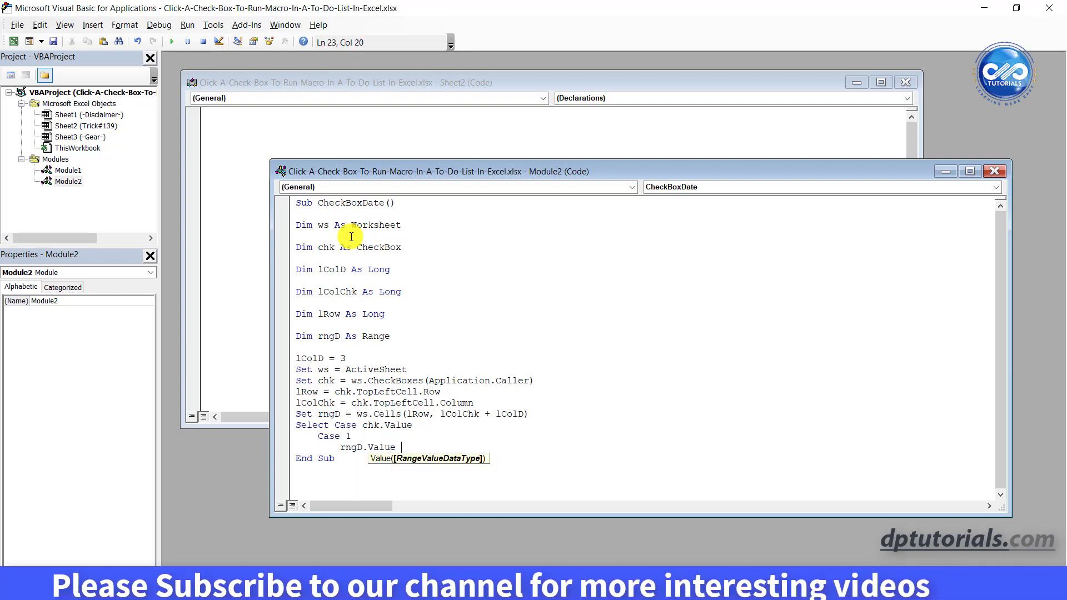
text(= Date)
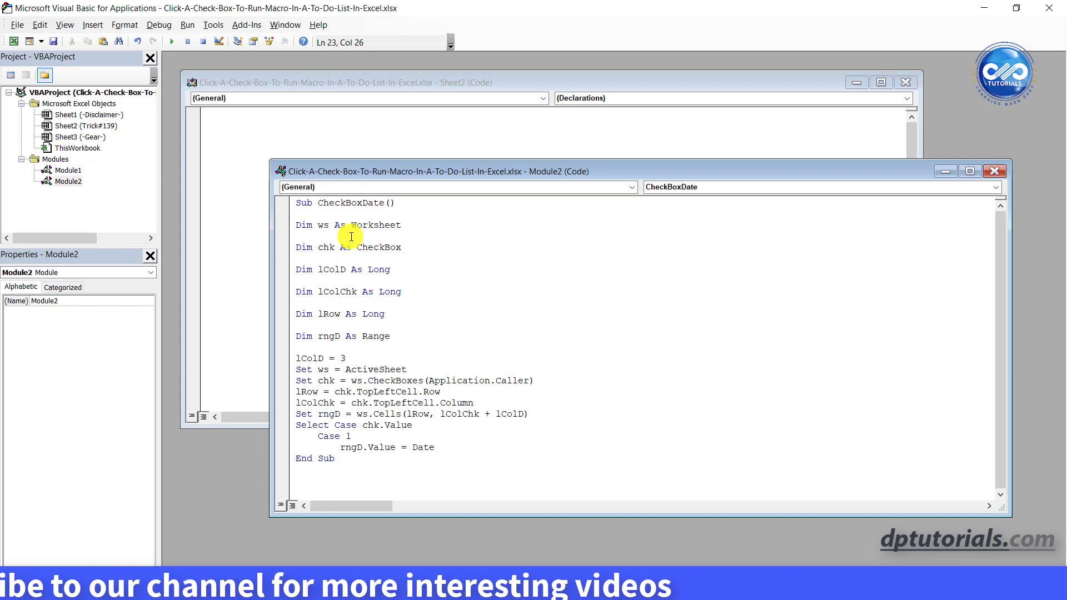
- Add Case Else with rngD.ClearContents and close the block with End Select
text(Ca)
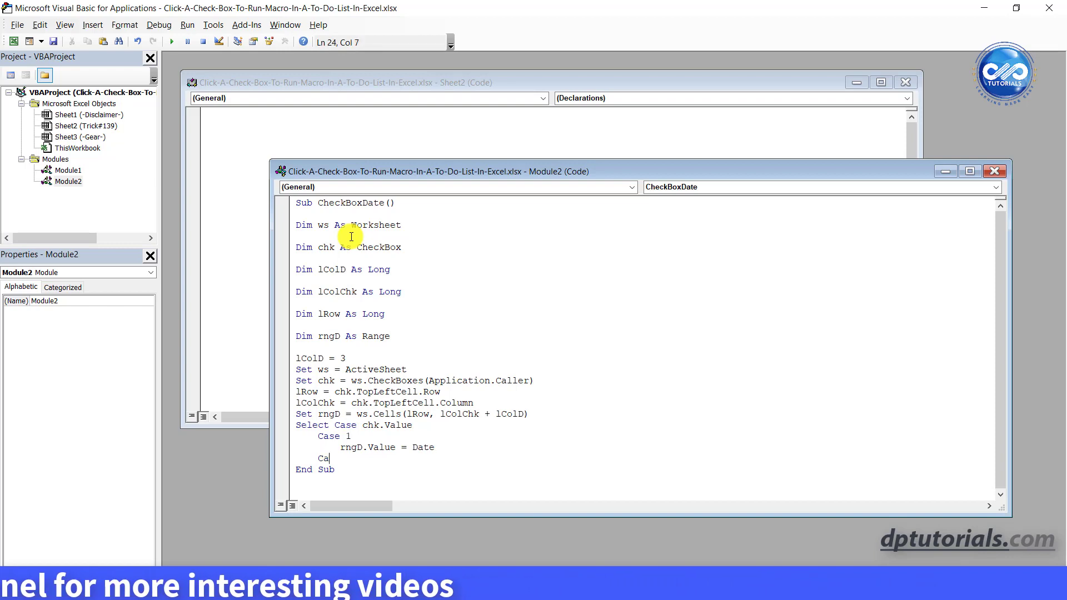
text(se Else)
text(r)
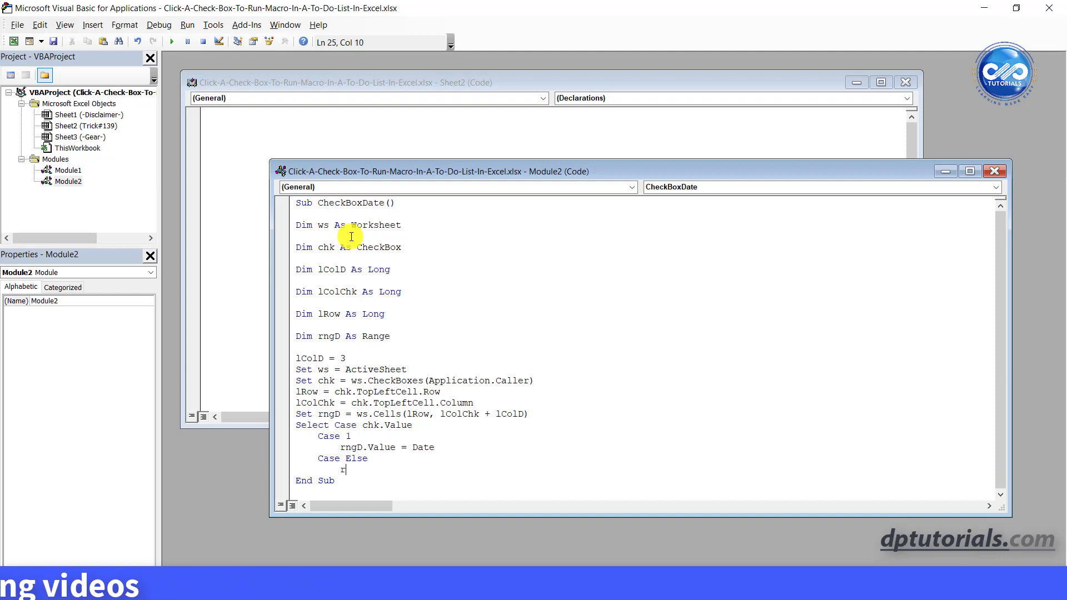
text(ng)
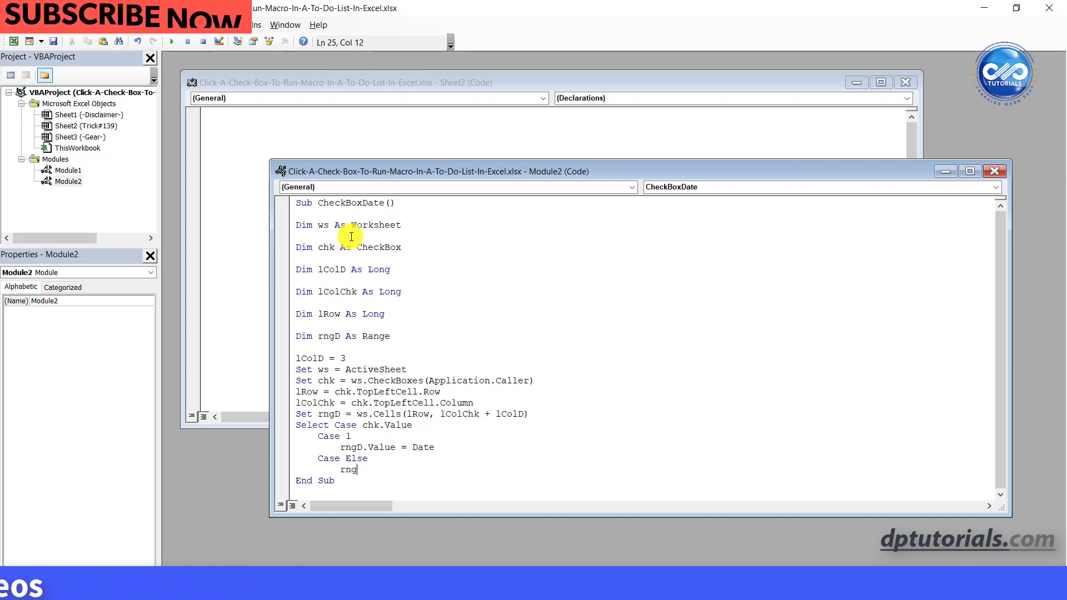
text(.C)
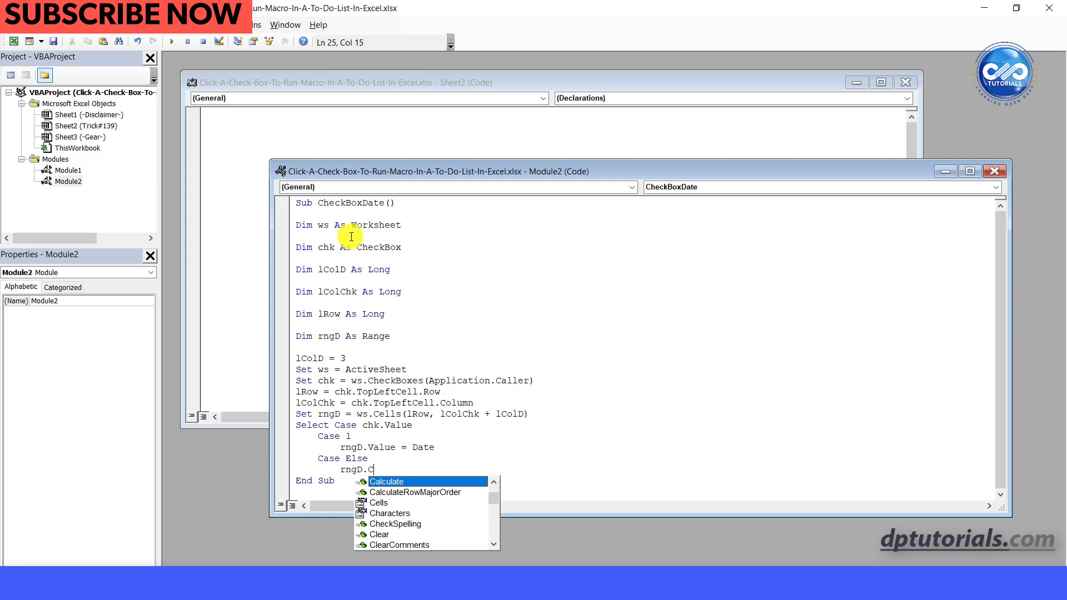
text(learContents)
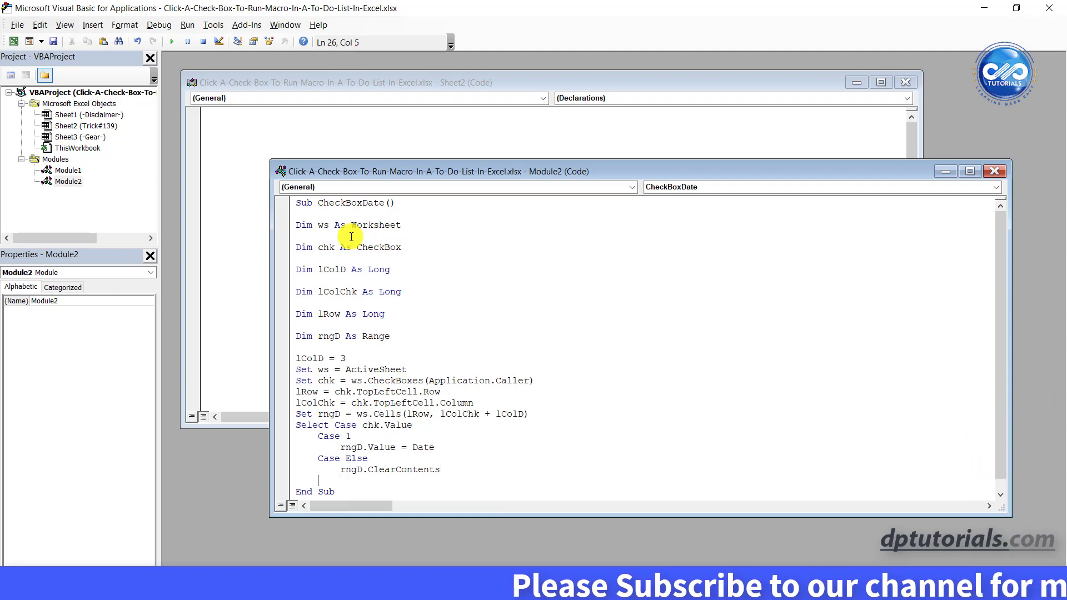
text(End)
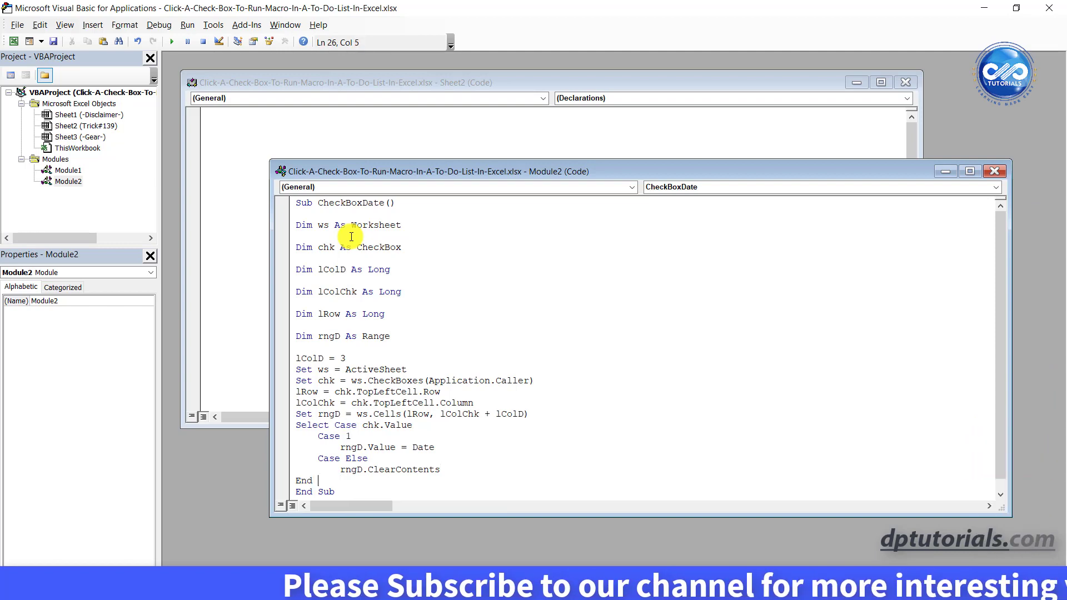
text(Select)
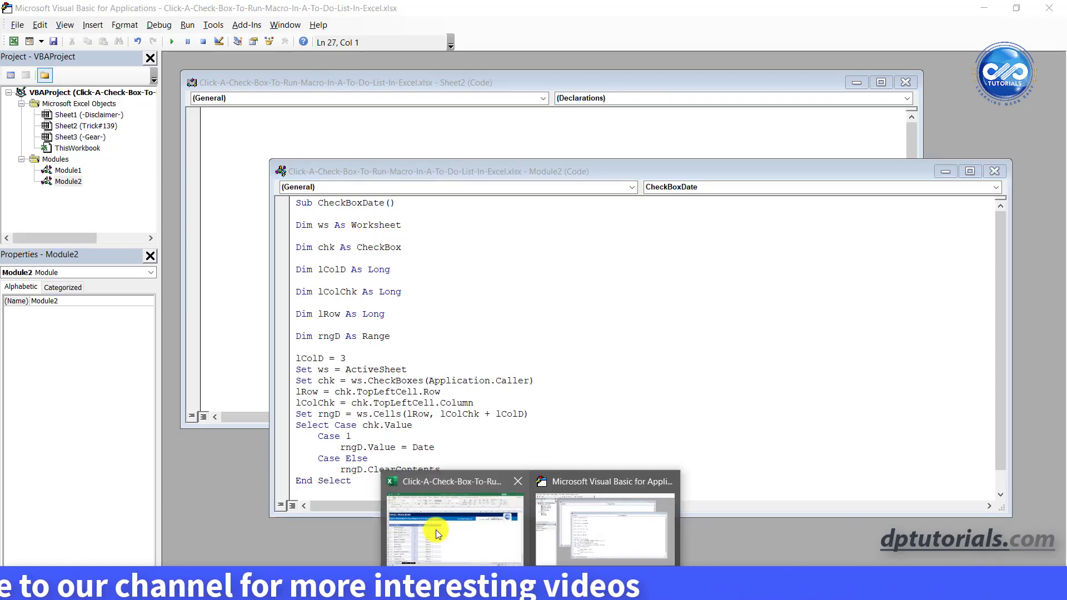
- Assign the CheckBoxDate macro to the checkbox in C6
click(454, 531)
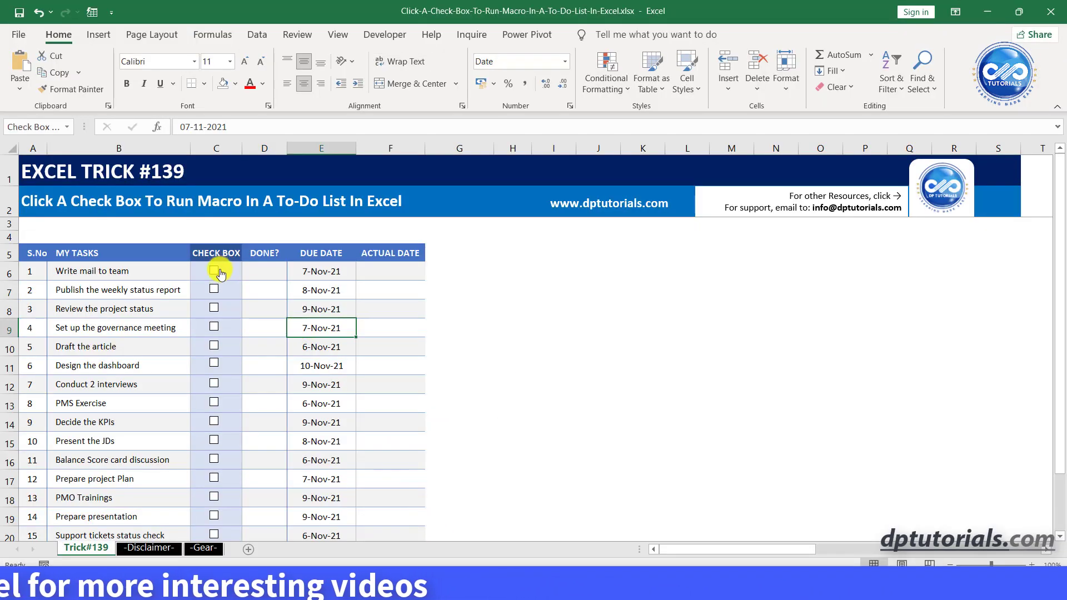
right_click(215, 270)
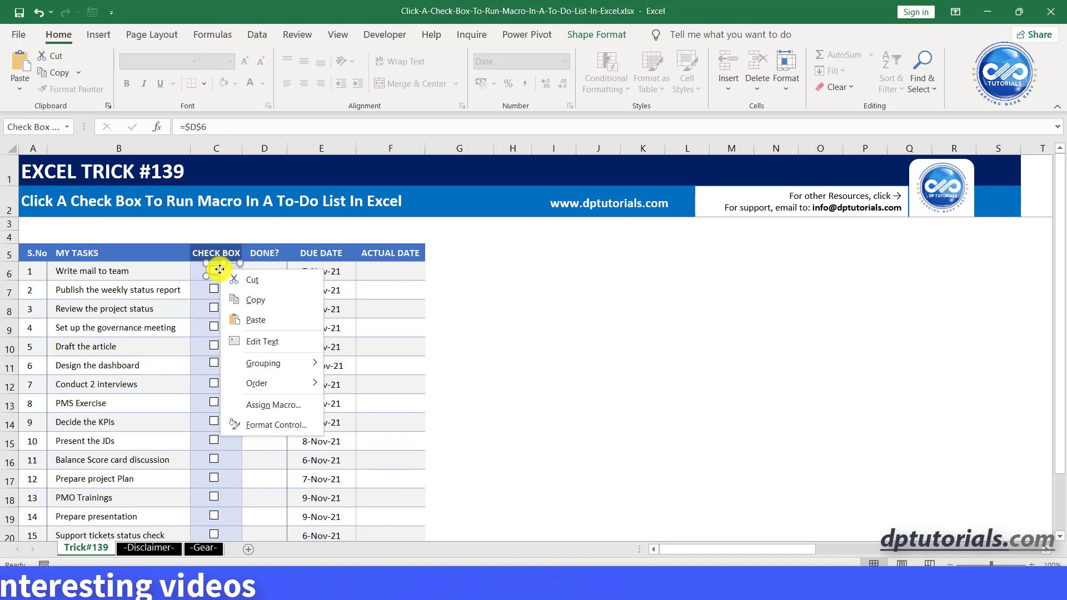
mouse_move(273, 405)
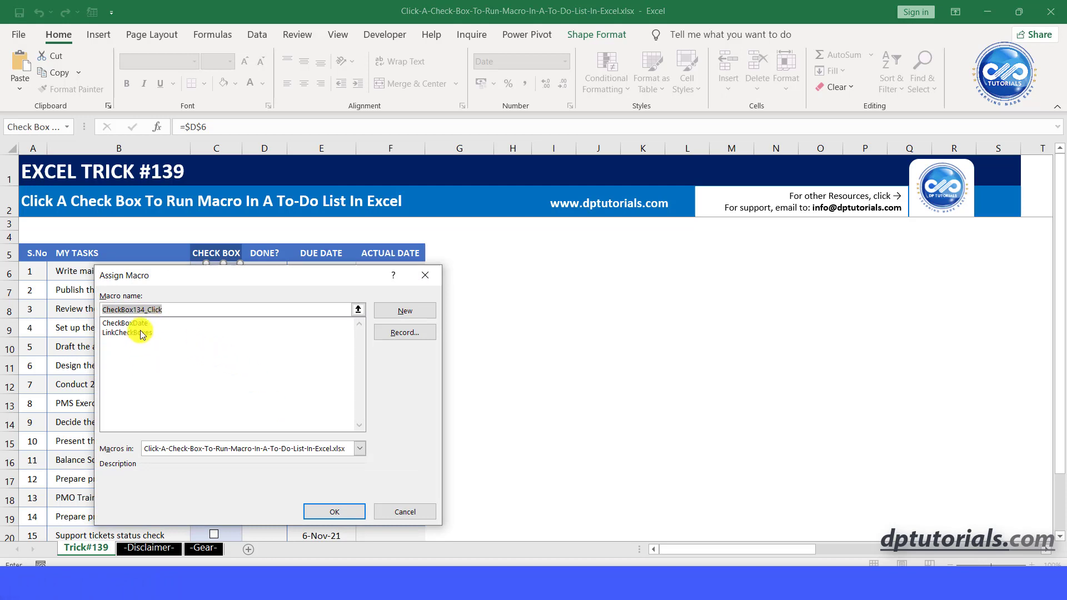
click(124, 322)
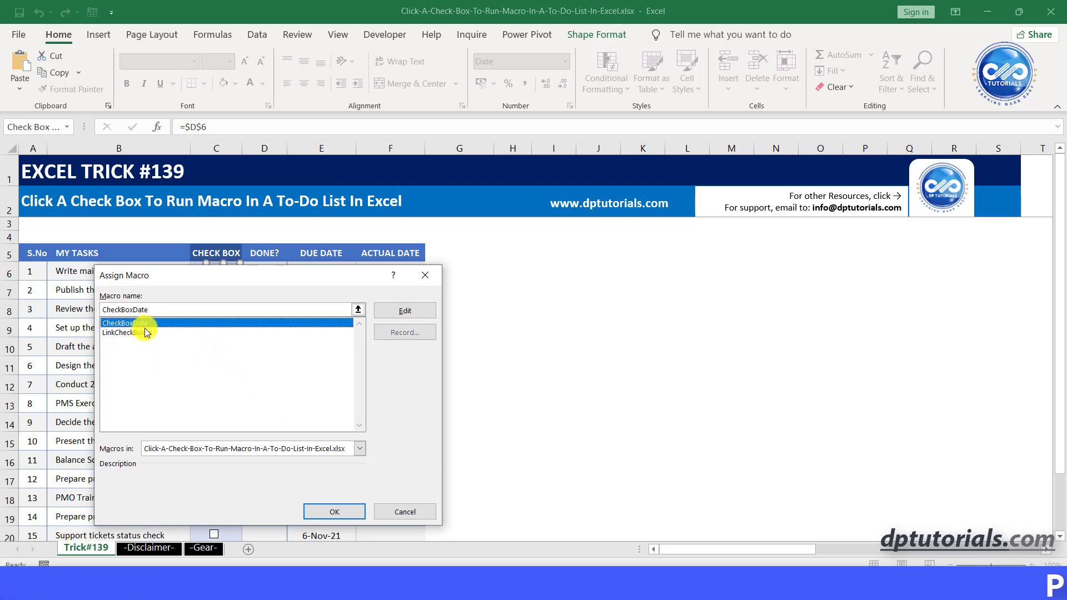
click(334, 511)
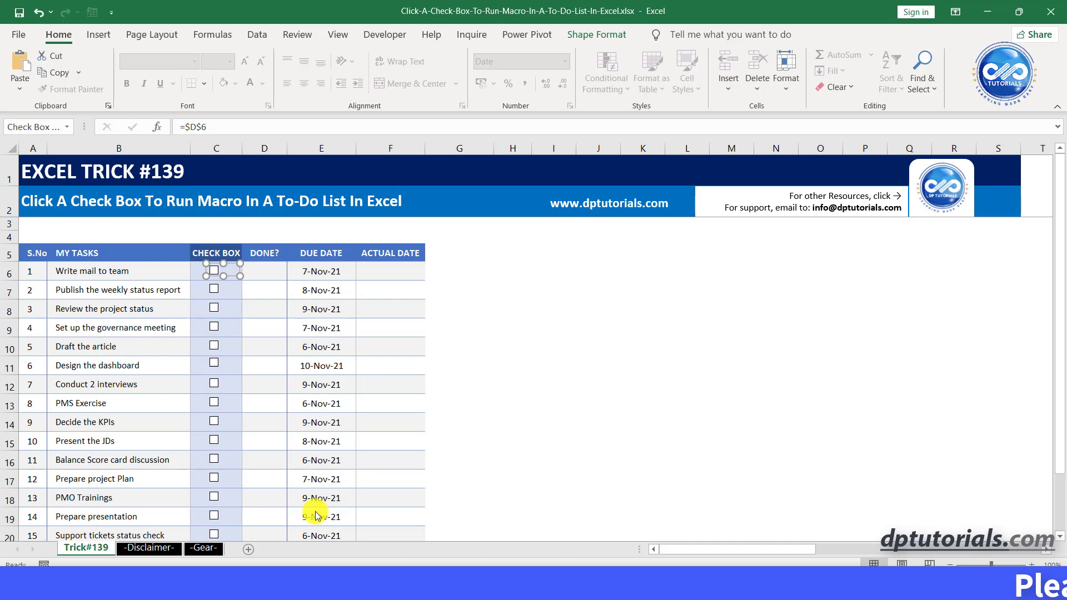
mouse_move(267, 294)
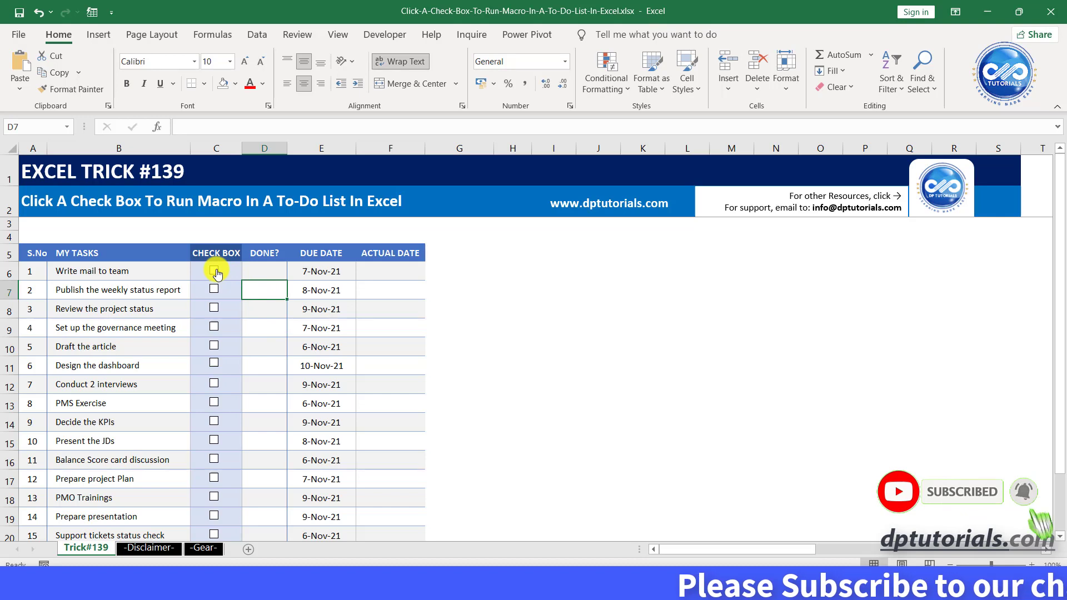
- Tick the Write mail to team checkbox so F6 shows 9-Nov-21
click(214, 271)
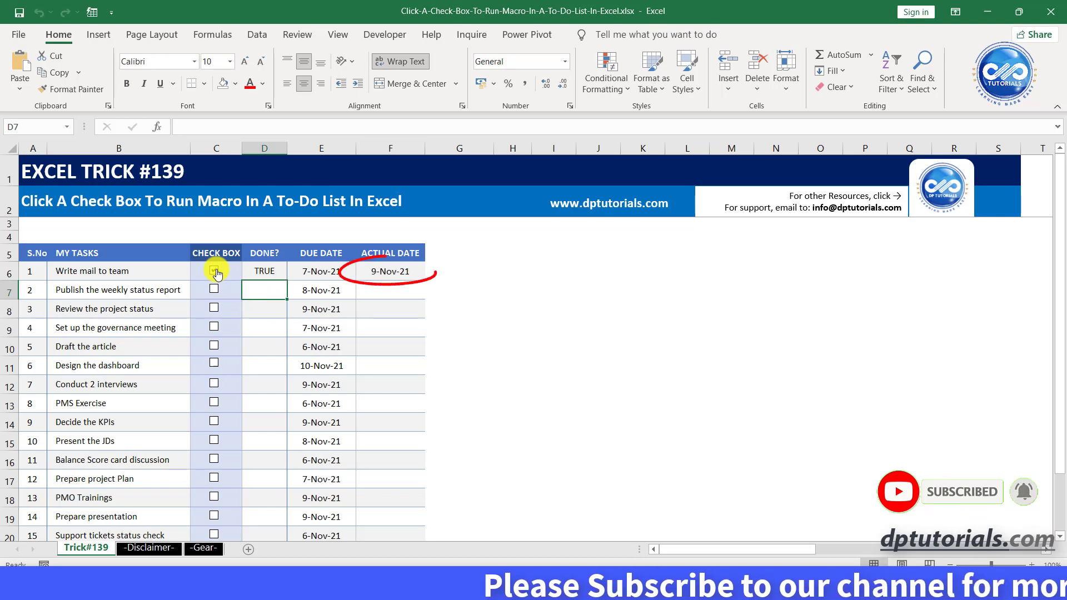
click(213, 270)
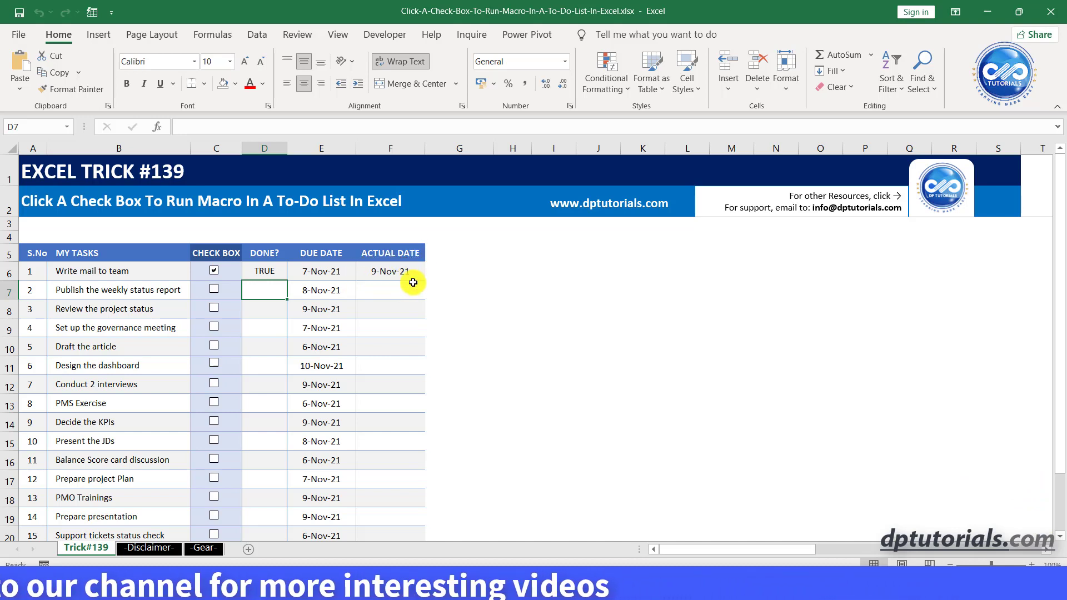
click(214, 271)
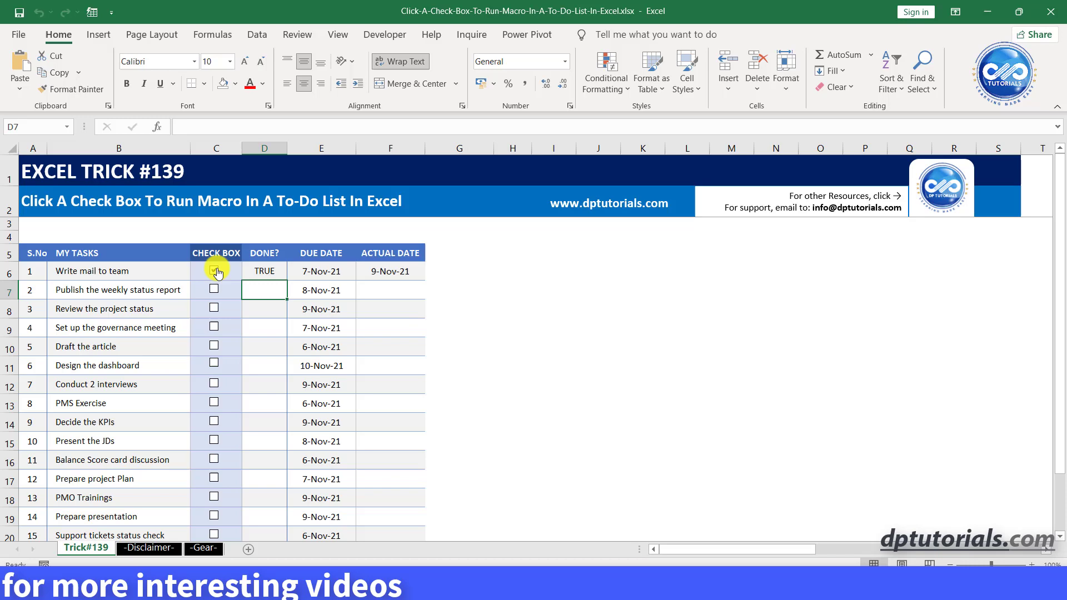
click(213, 271)
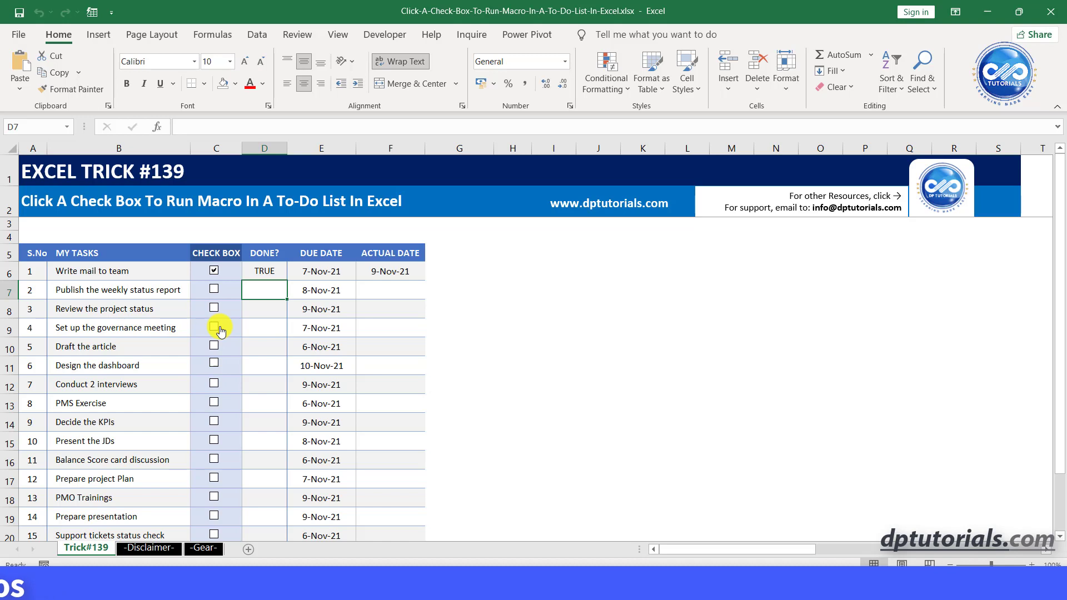
mouse_move(215, 288)
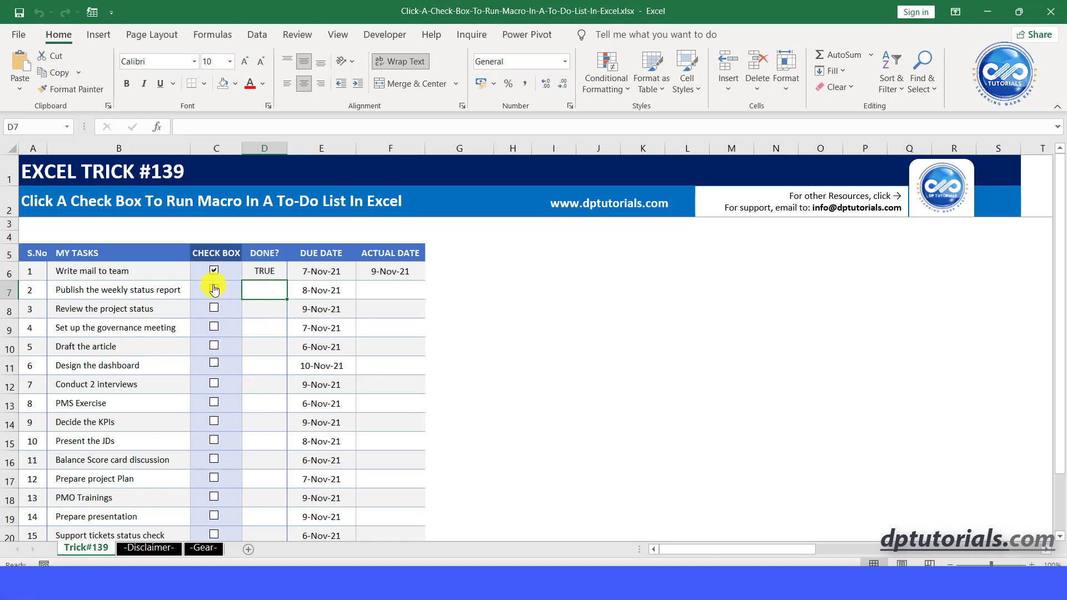
click(213, 290)
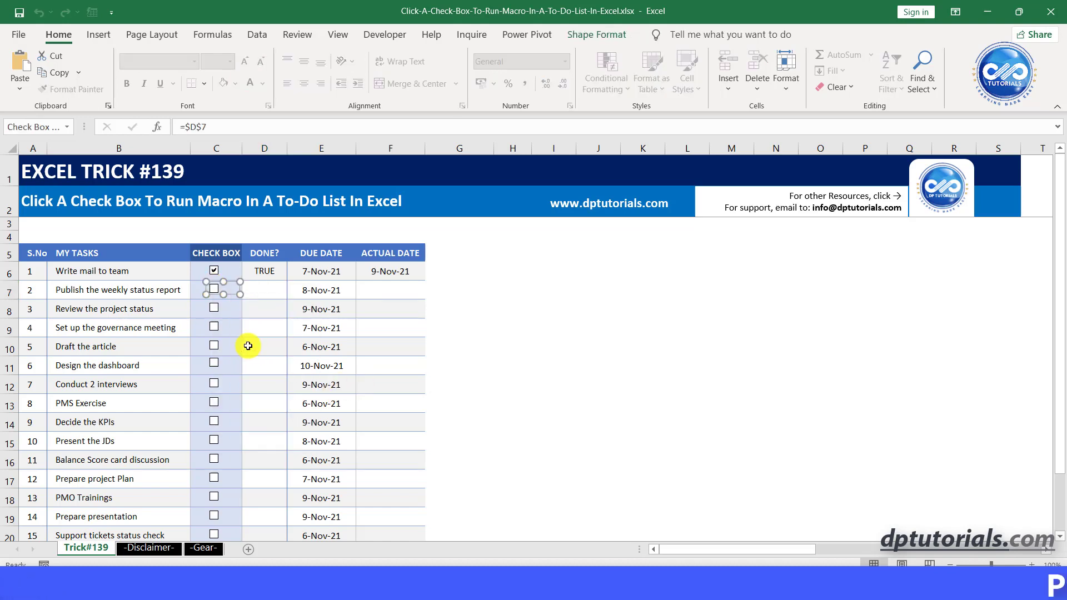
click(213, 328)
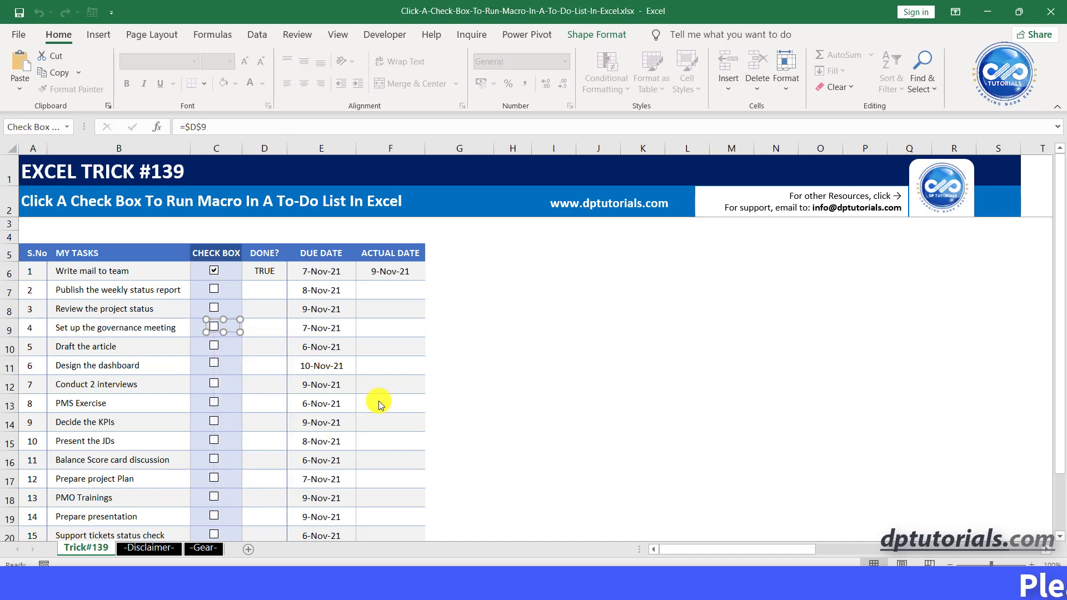
click(264, 290)
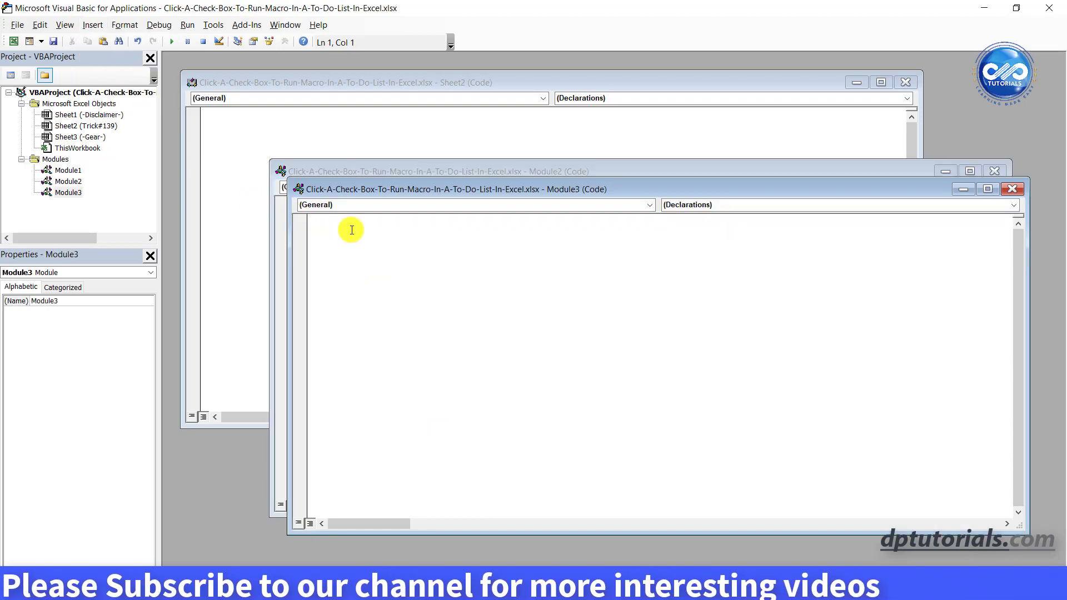
- Type Sub CheckBoxMacro() looping ActiveSheet.CheckBoxes to set OnAction = "CheckBoxDate"
text(Sub)
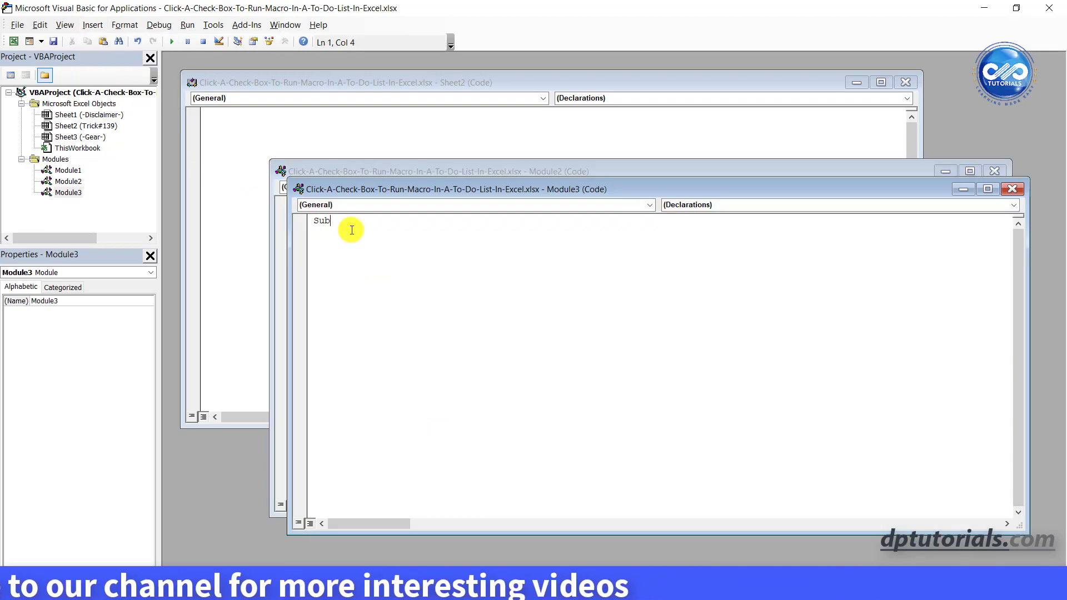
text(Che)
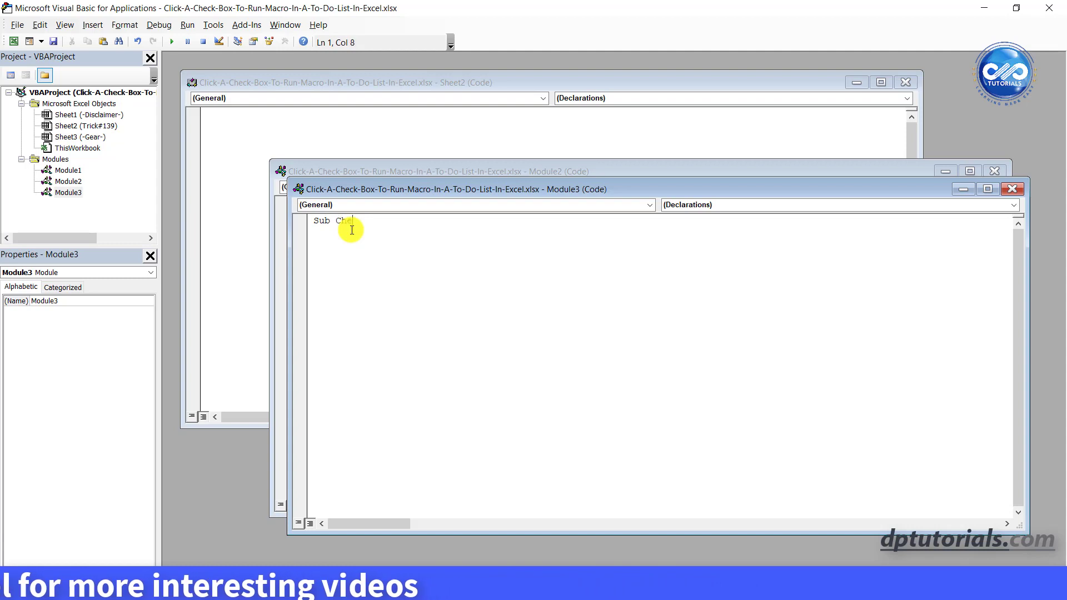
text(ckBoxMacro()
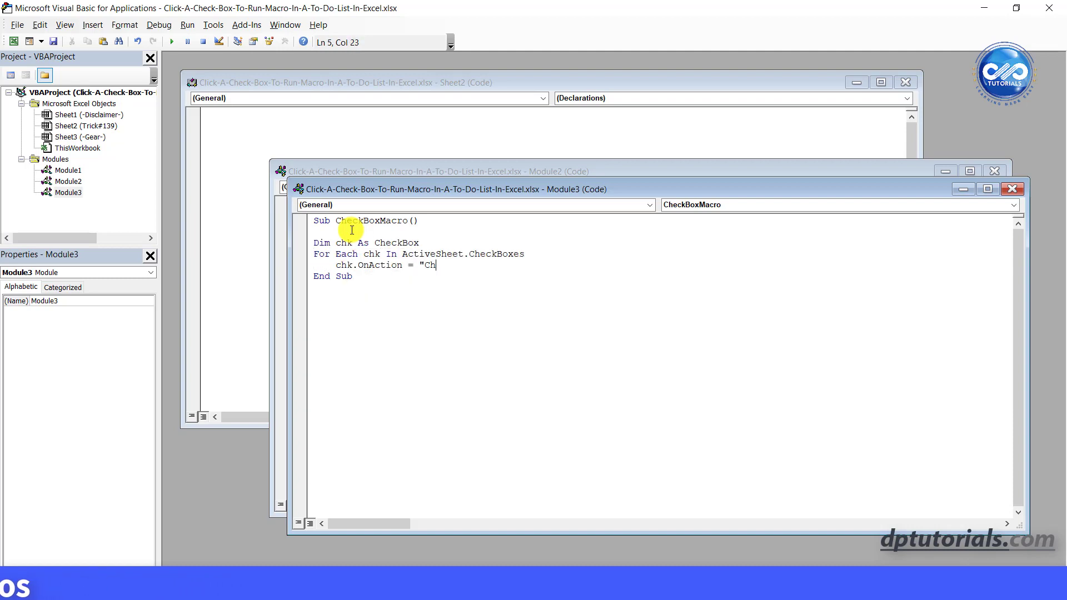
text(eckBoxDate")
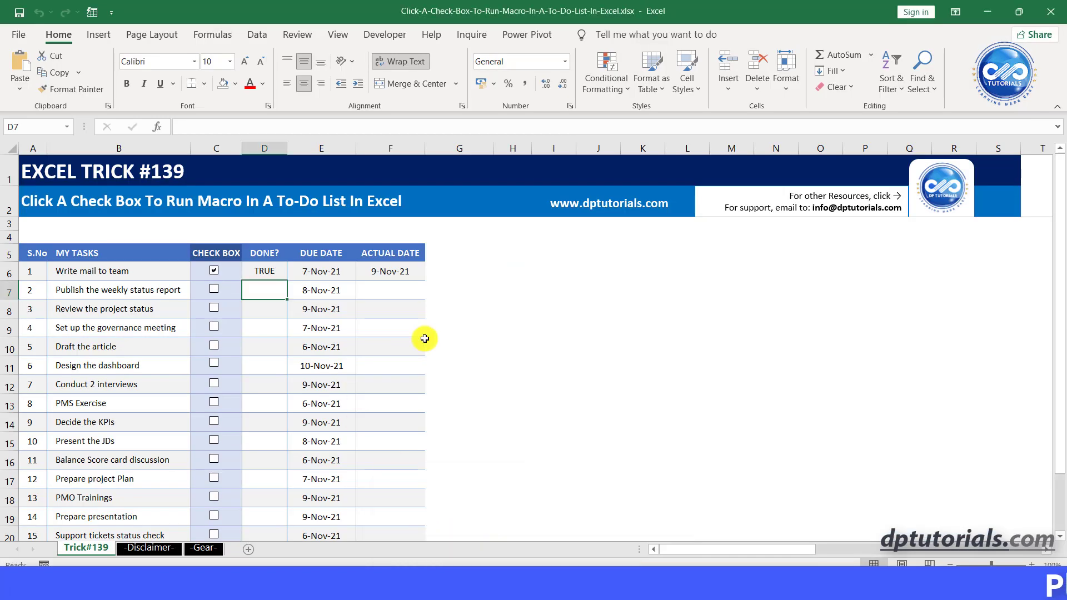
- Run CheckBoxMacro from the View > Macros dialog
click(337, 35)
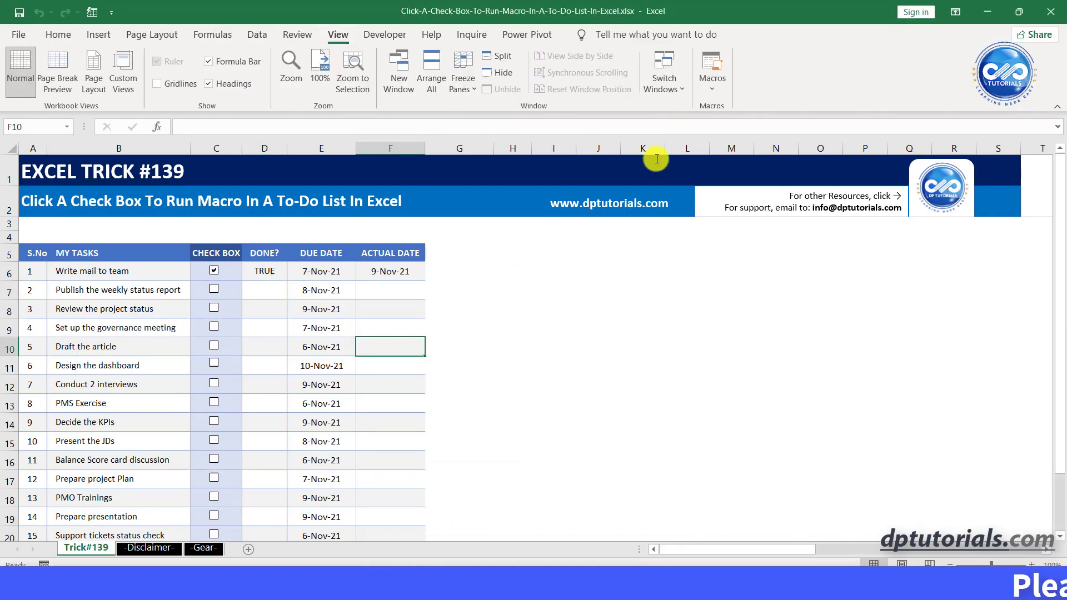
click(712, 68)
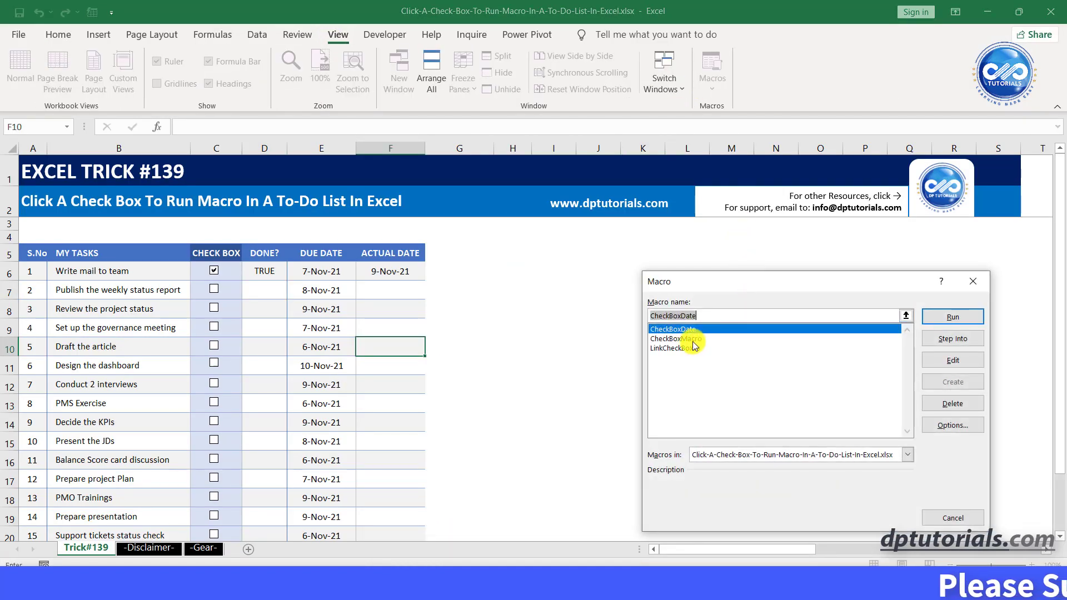
click(676, 338)
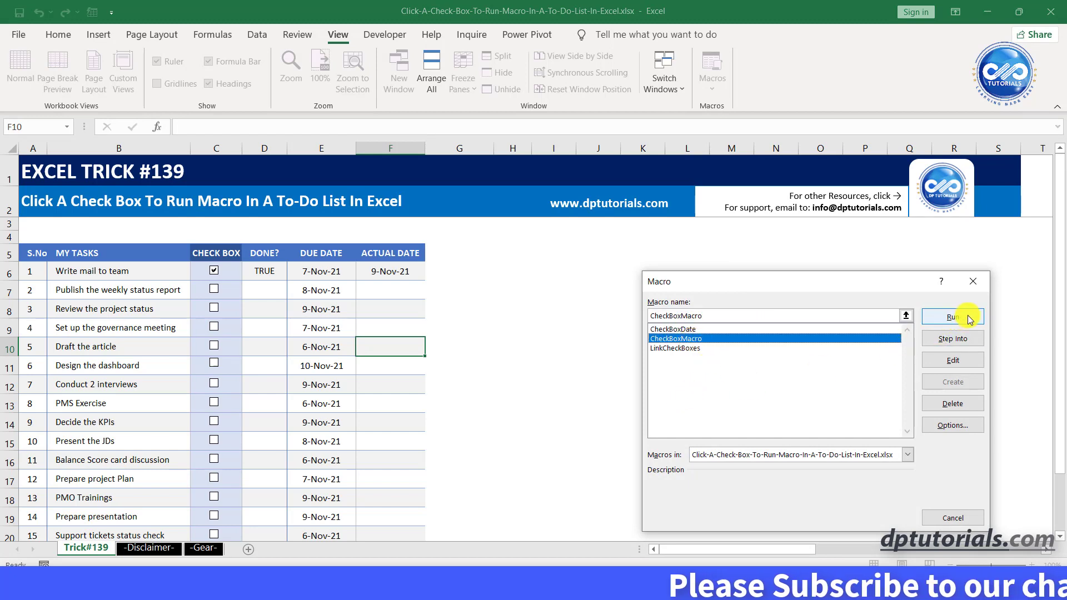
click(952, 317)
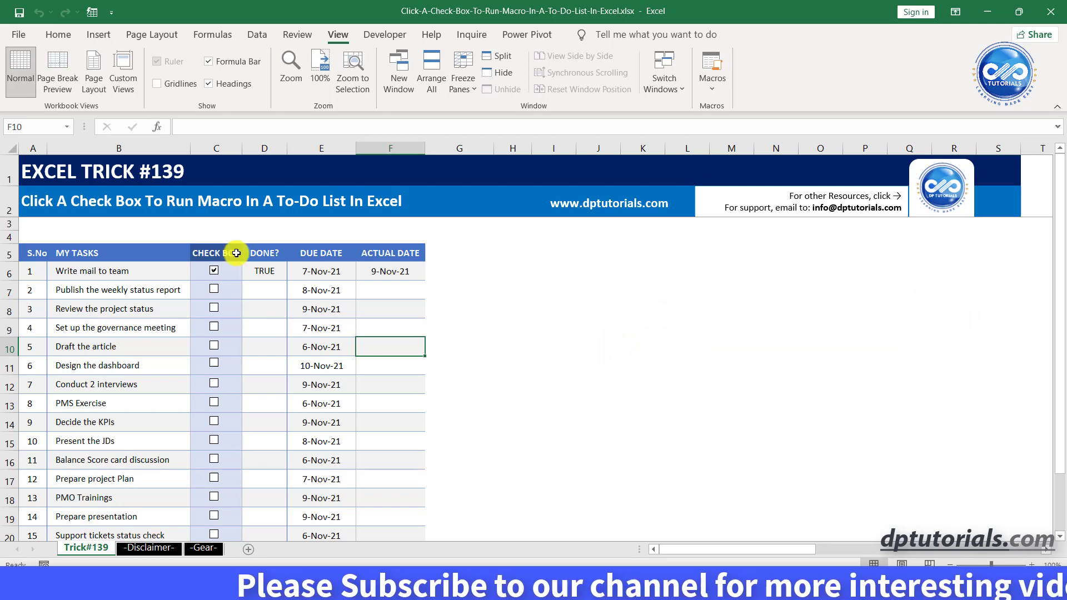
mouse_move(228, 291)
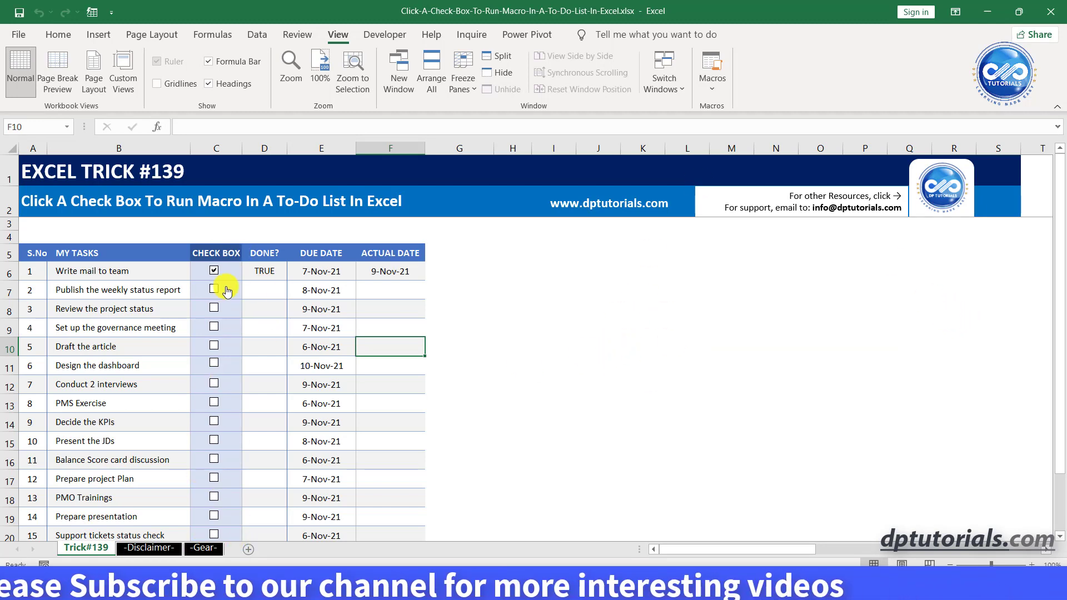
mouse_move(216, 349)
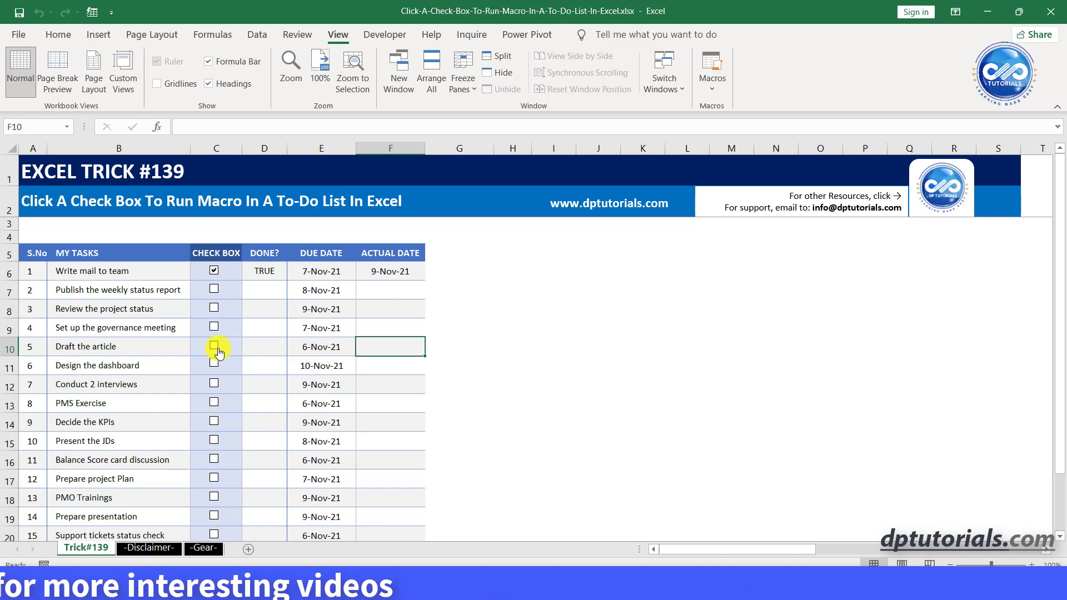
- Tick every task's checkbox to stamp its actual date, then untick one to clear it
click(213, 345)
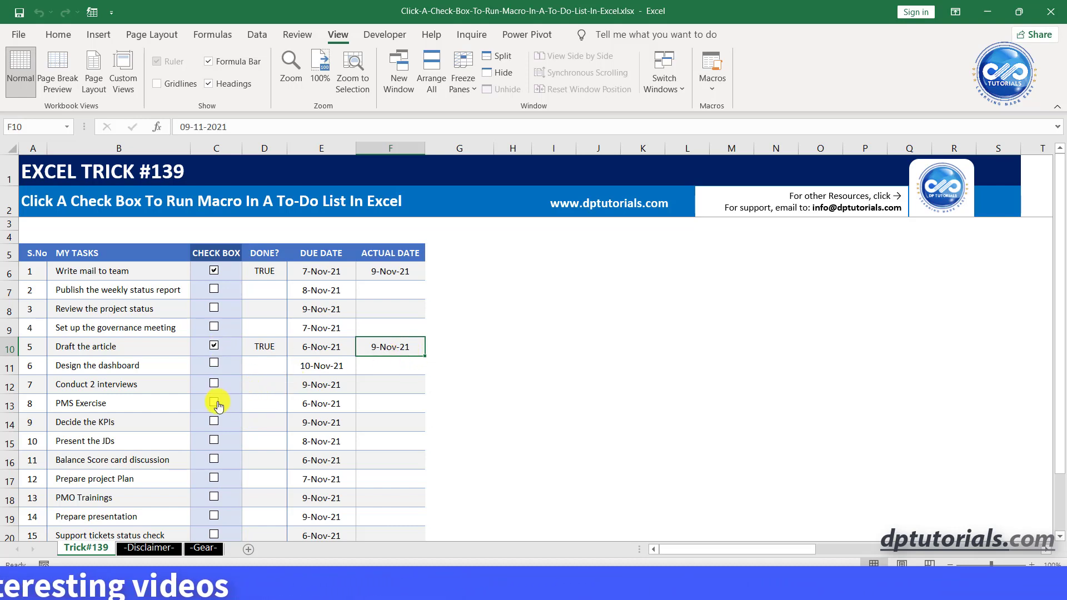
click(215, 402)
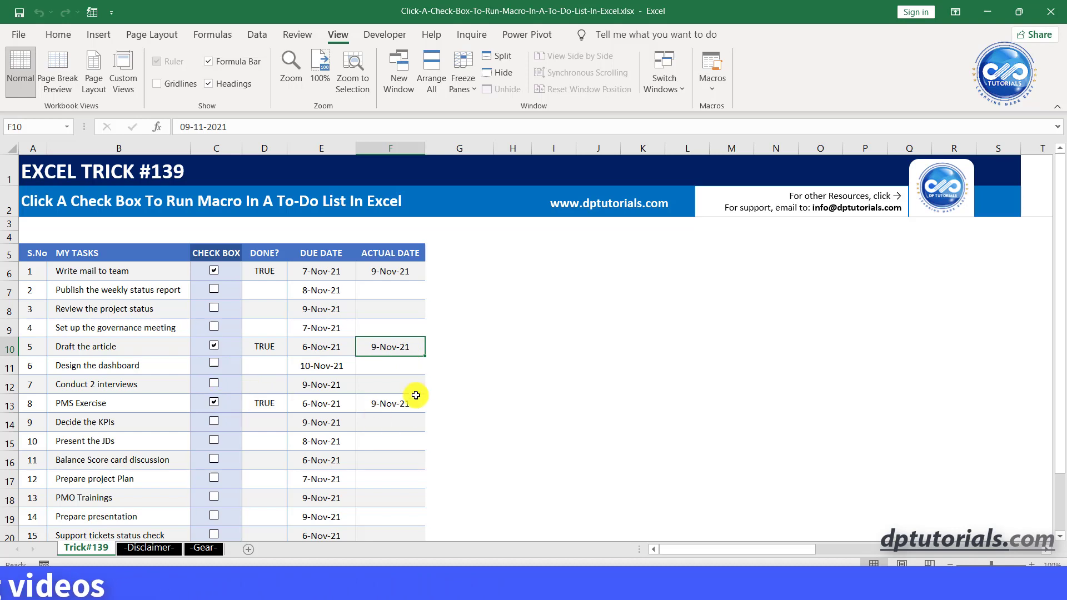
mouse_move(215, 480)
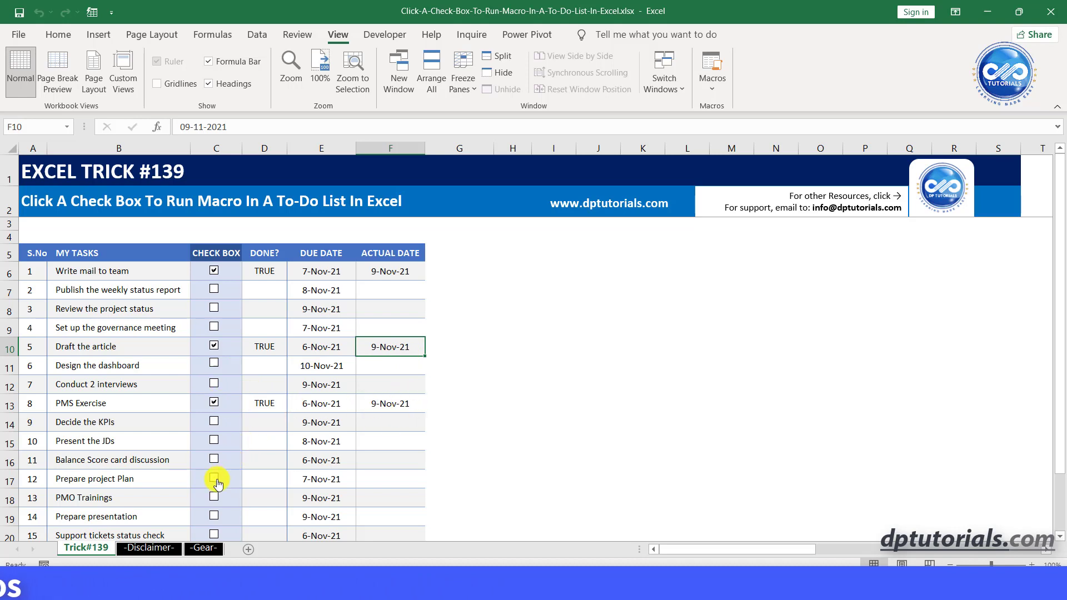
click(213, 478)
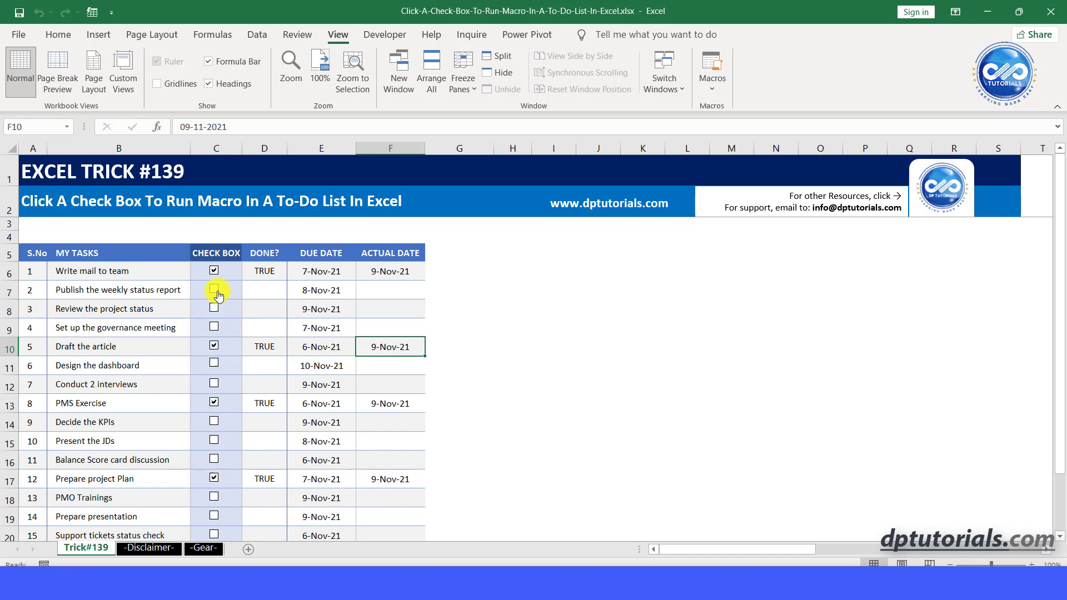
click(213, 289)
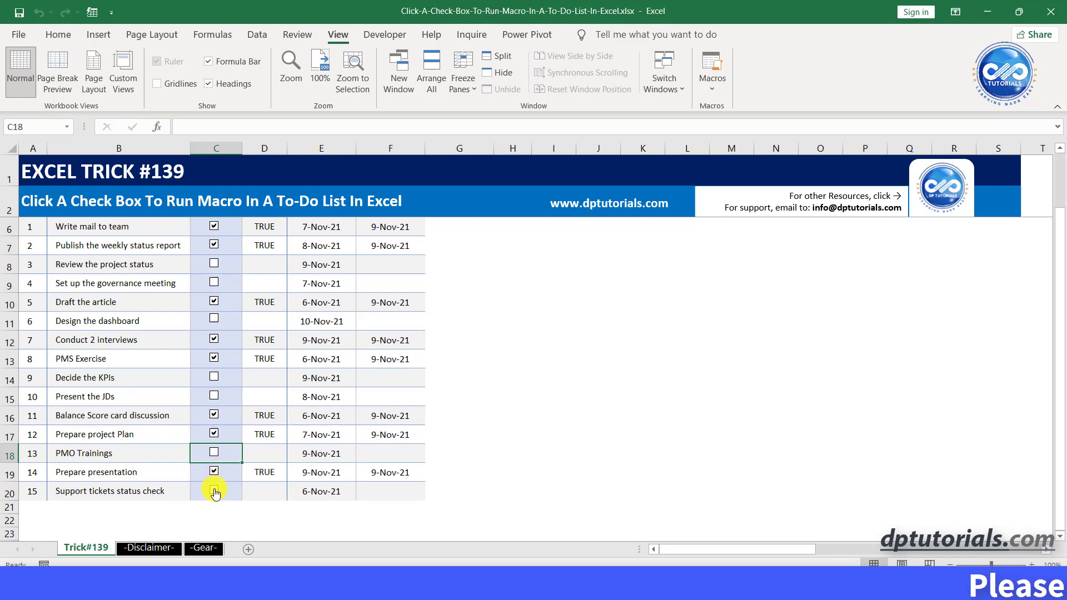
click(214, 491)
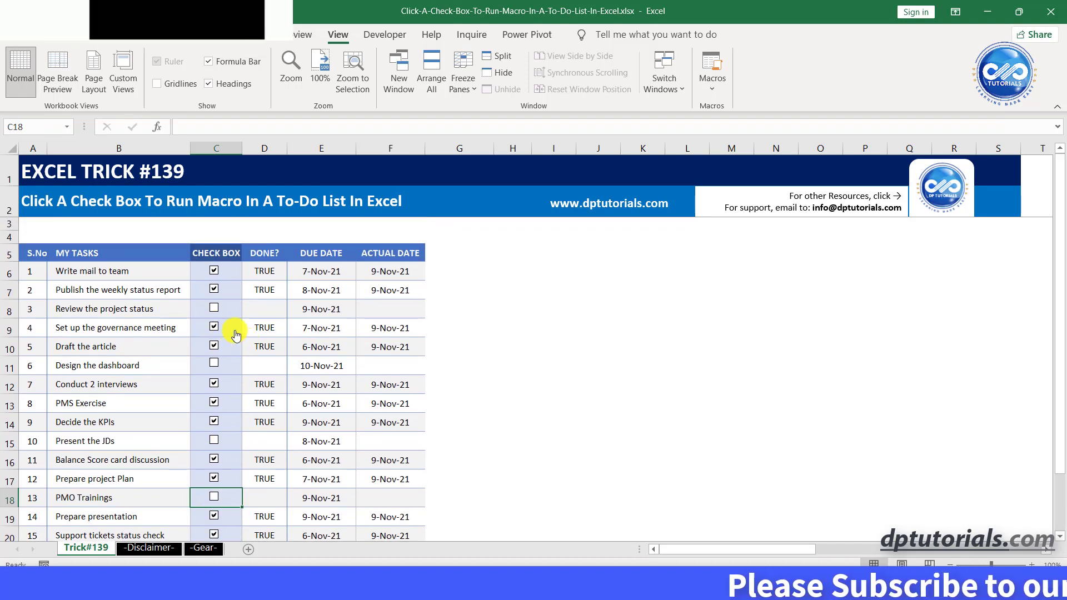
click(214, 309)
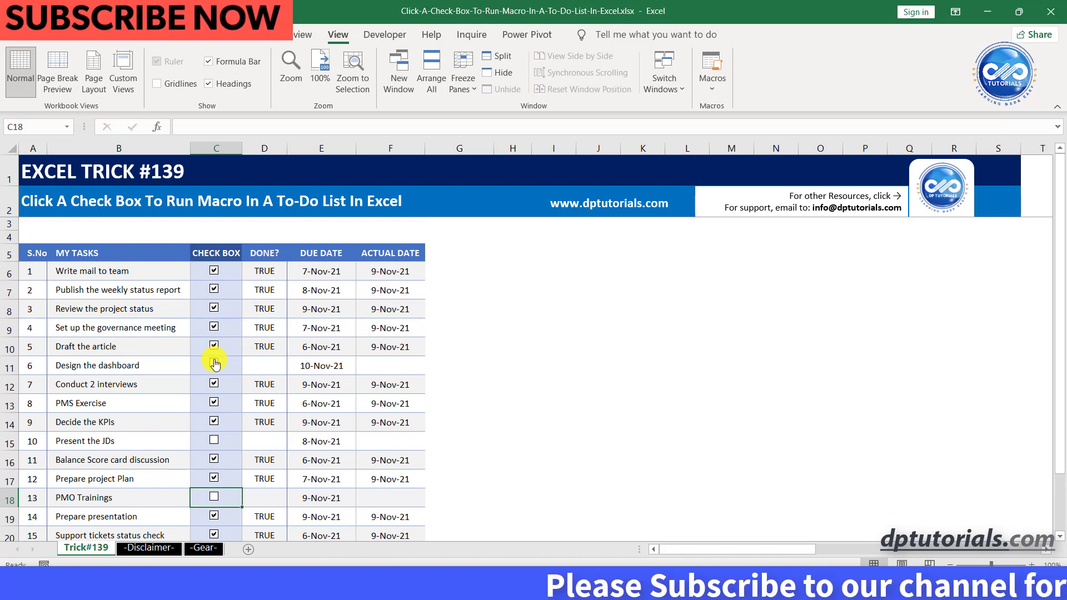
click(215, 366)
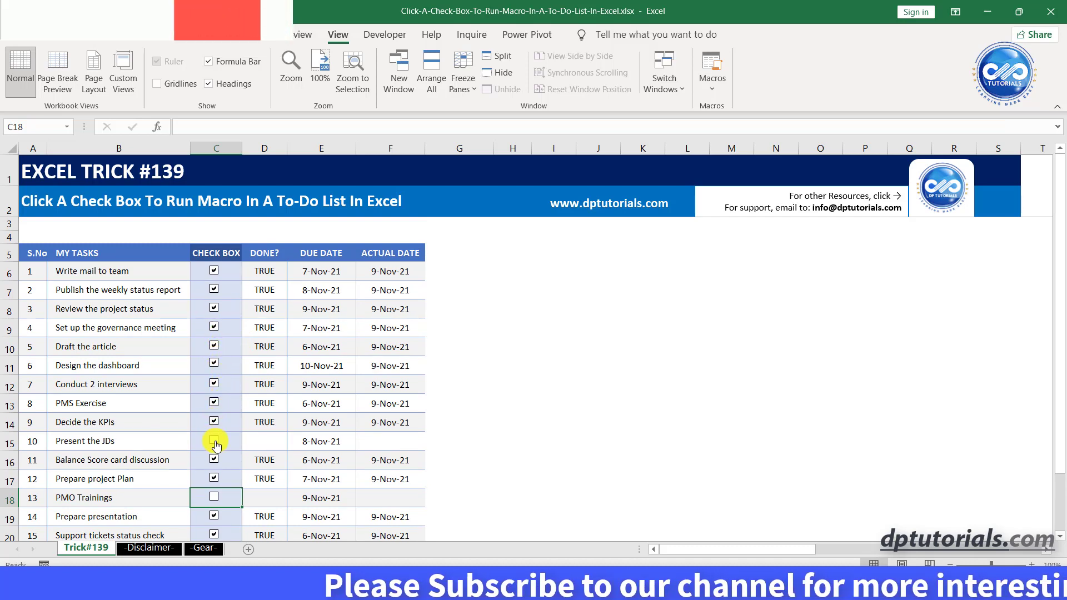
click(213, 453)
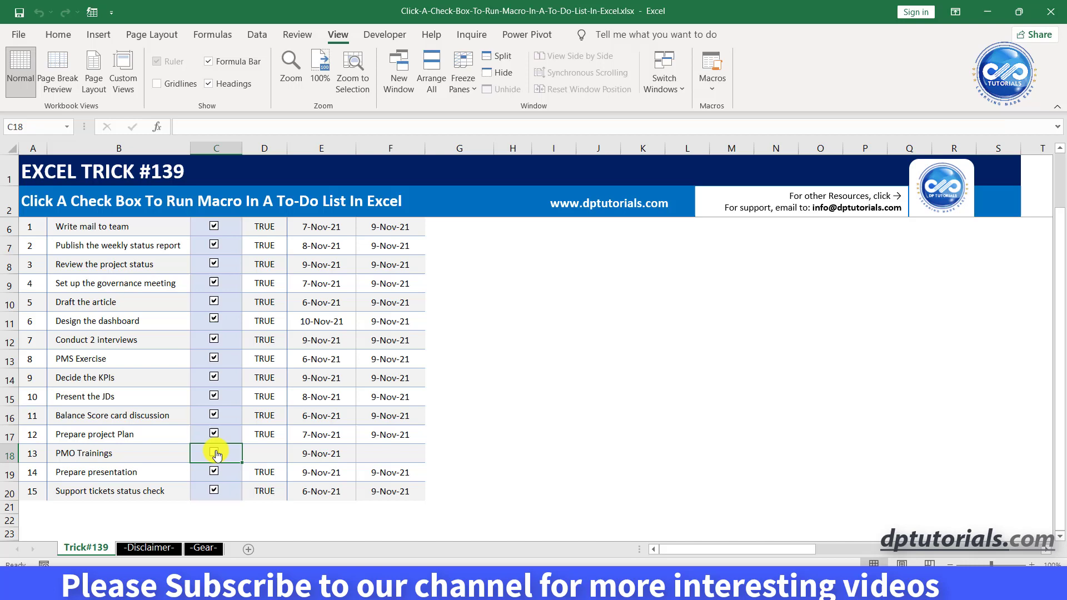
click(215, 453)
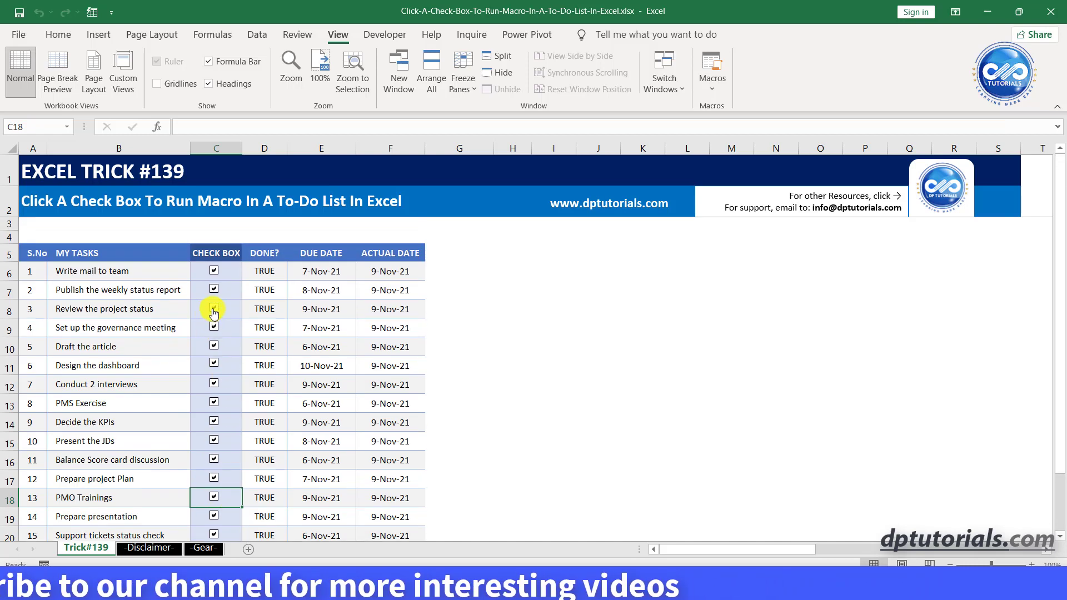
click(214, 309)
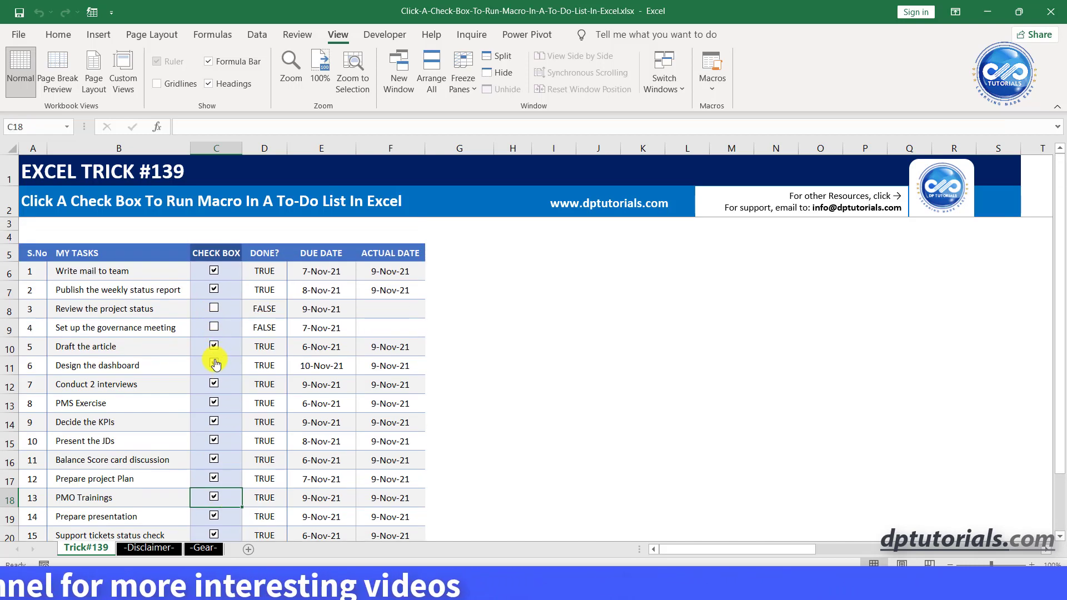